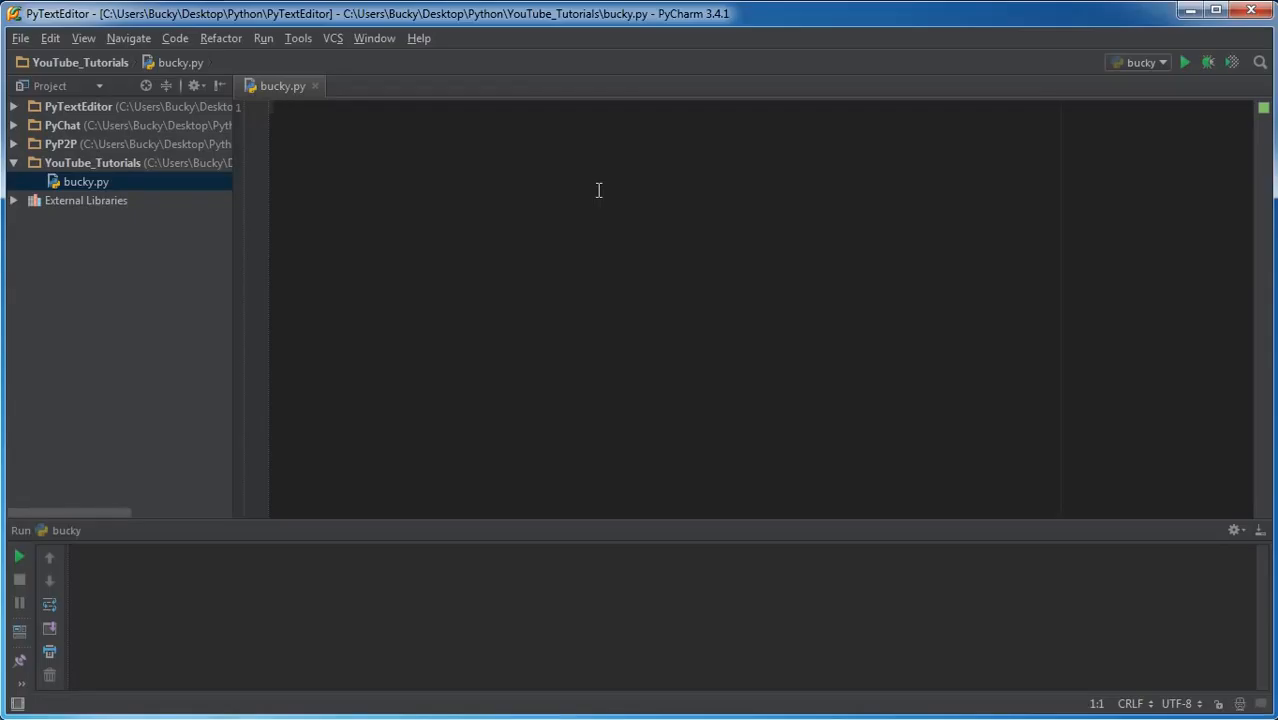
Step: Declare class Mario(): and start an indented class body
text(class)
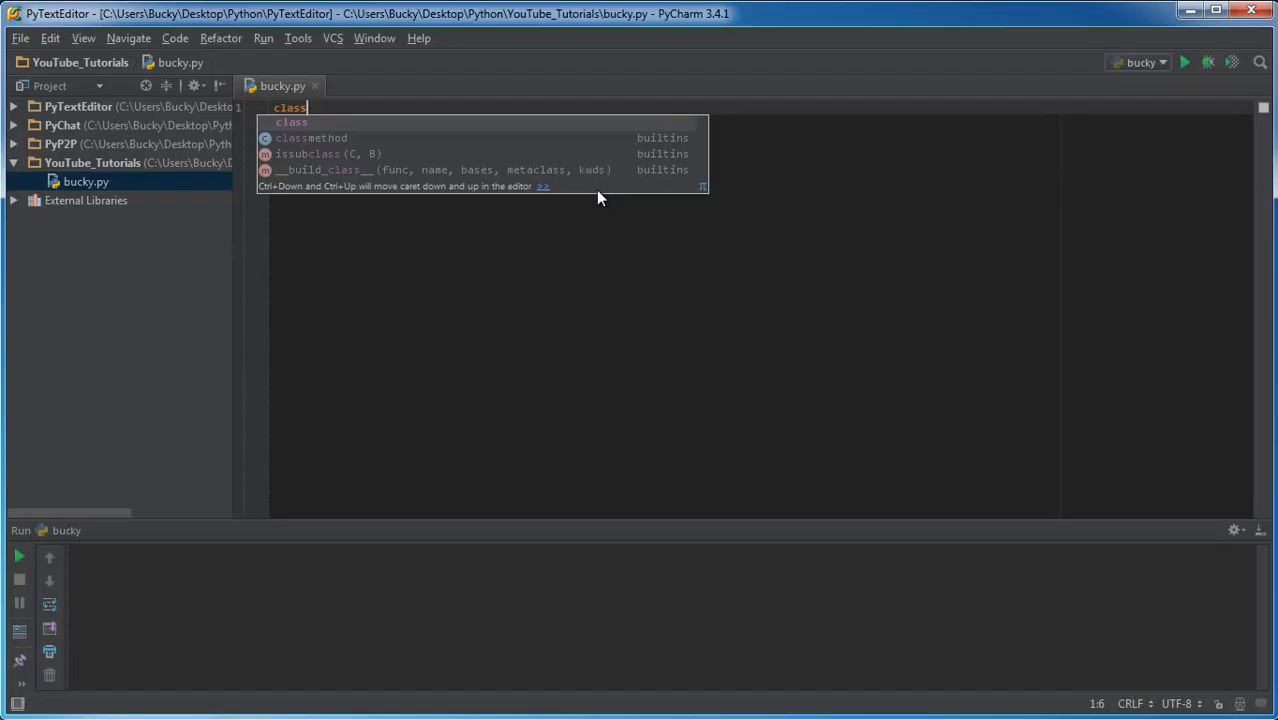
text(Ma)
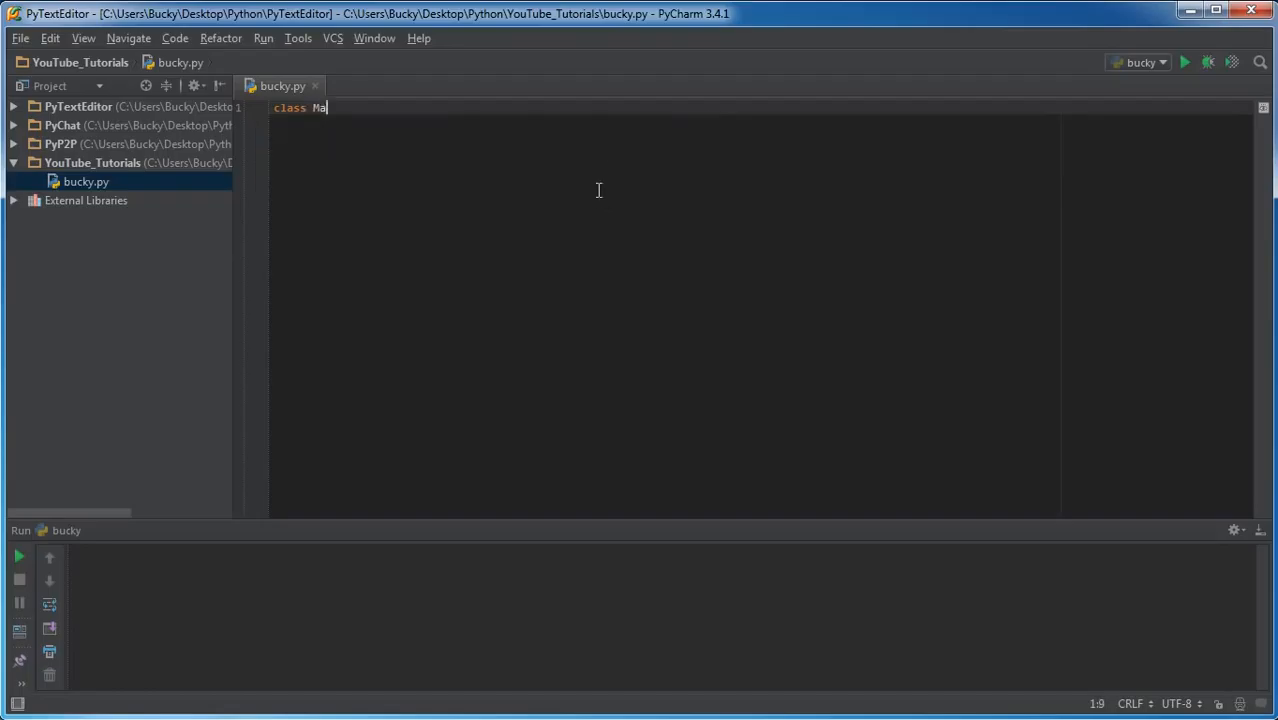
text(rio)
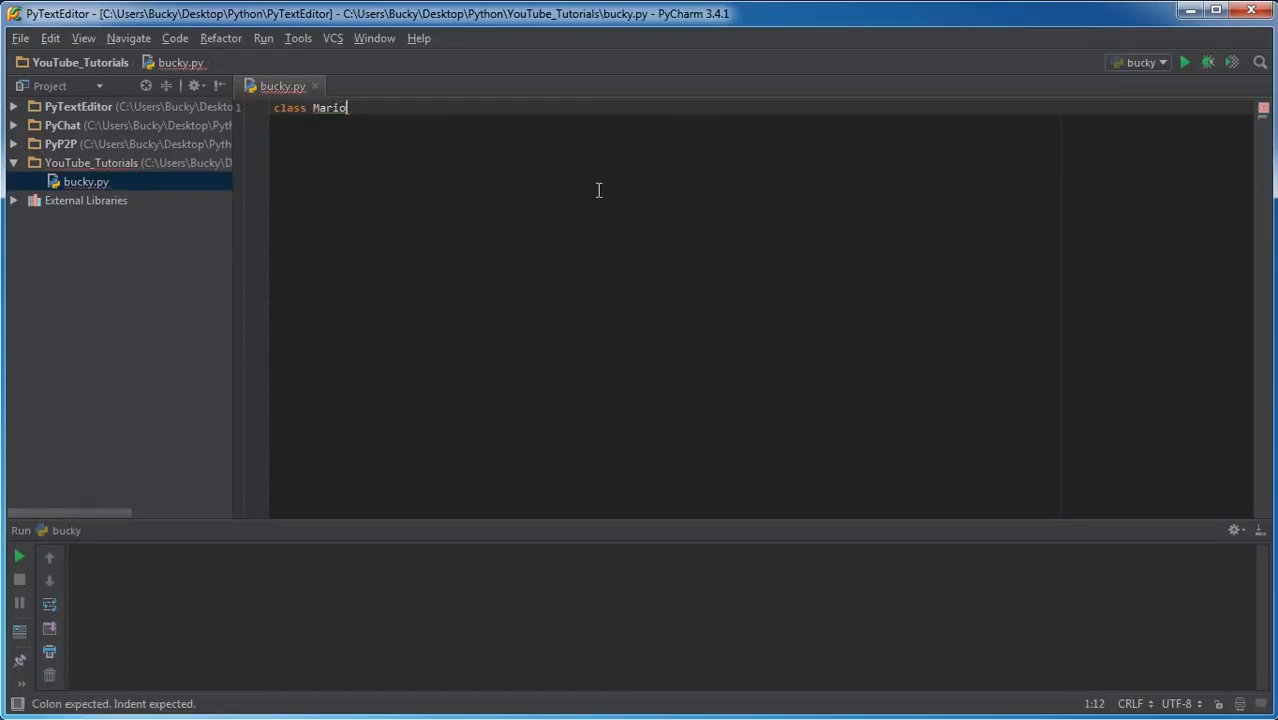
text(():)
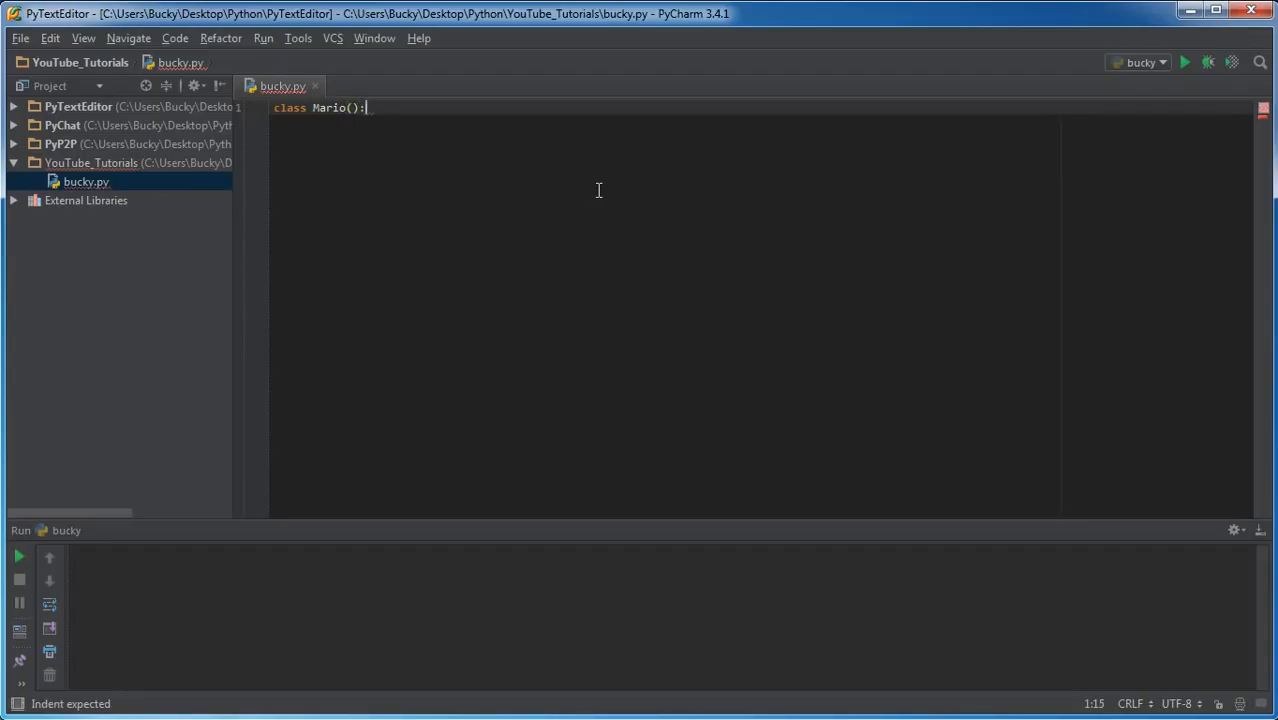
key(enter)
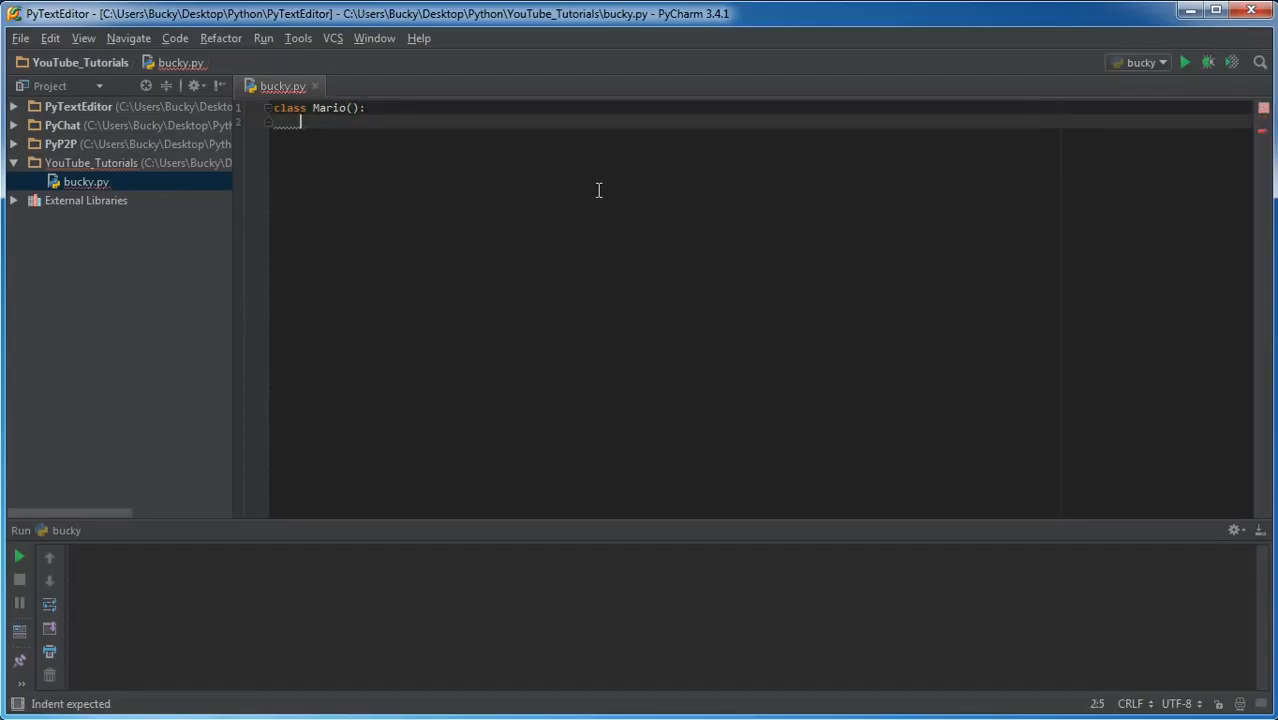
Step: Add a move(self) method to Mario that prints 'I am moving!'
text(def)
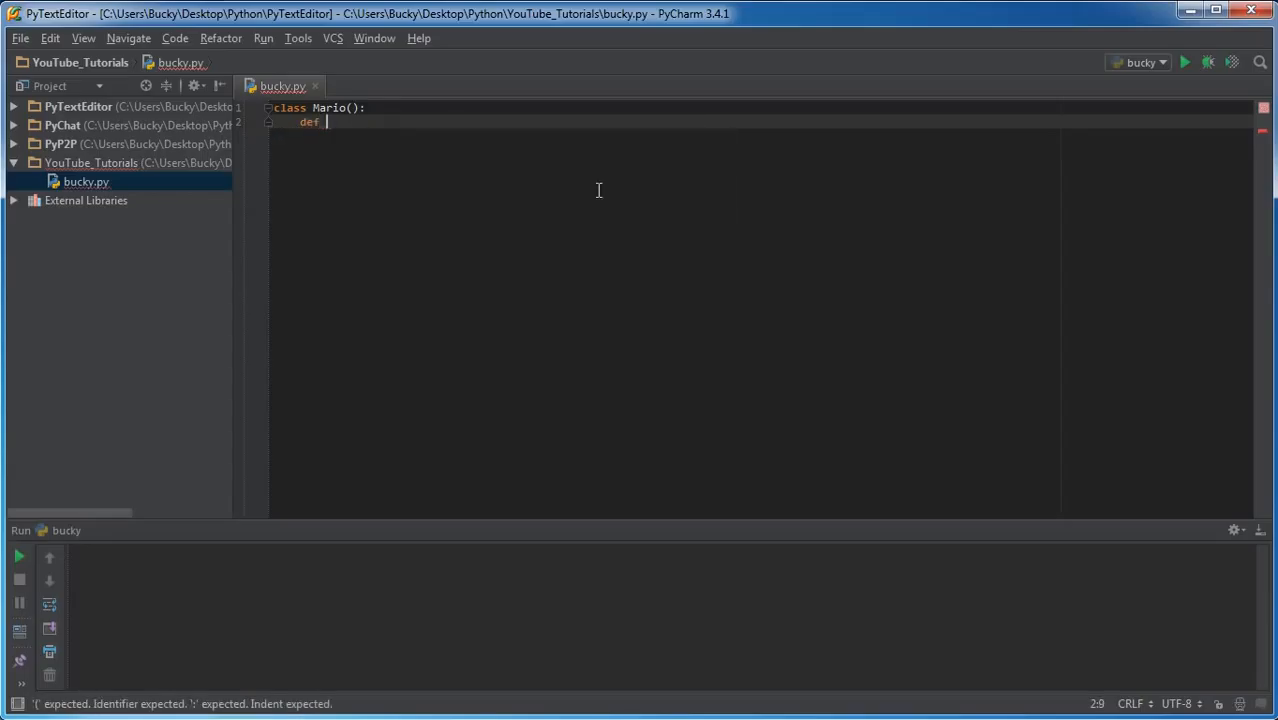
text(move)
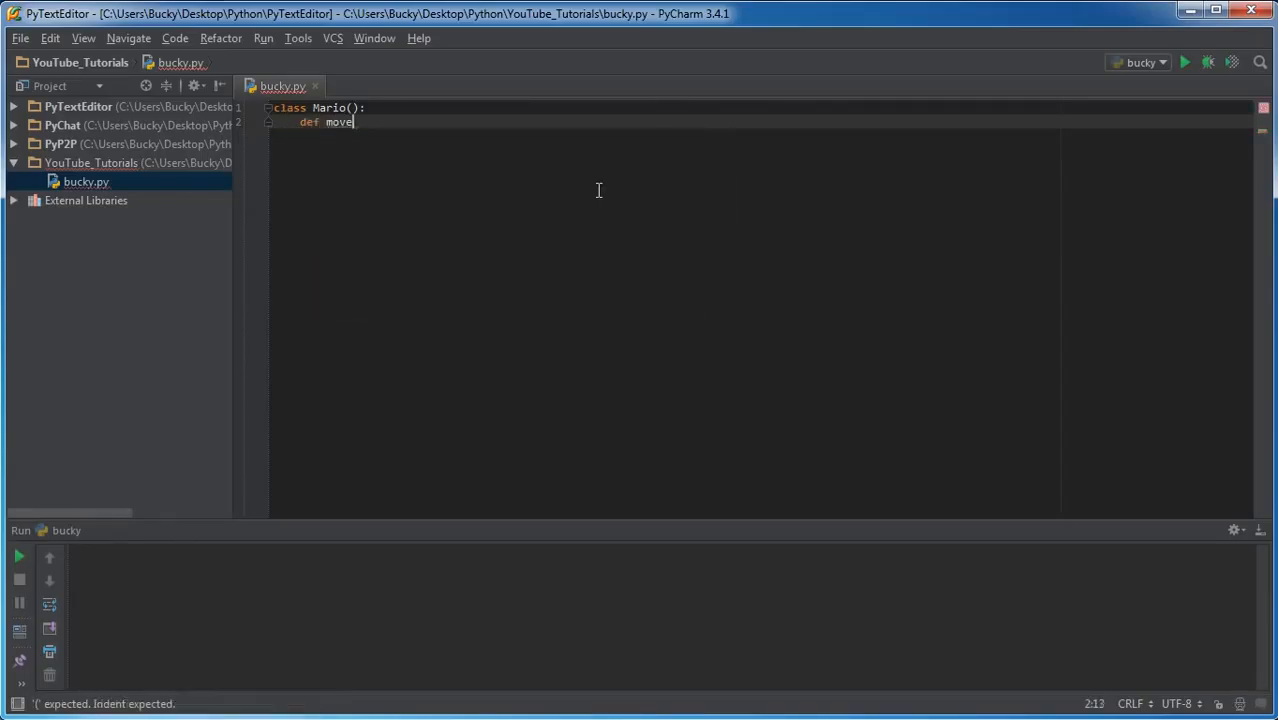
text((self):)
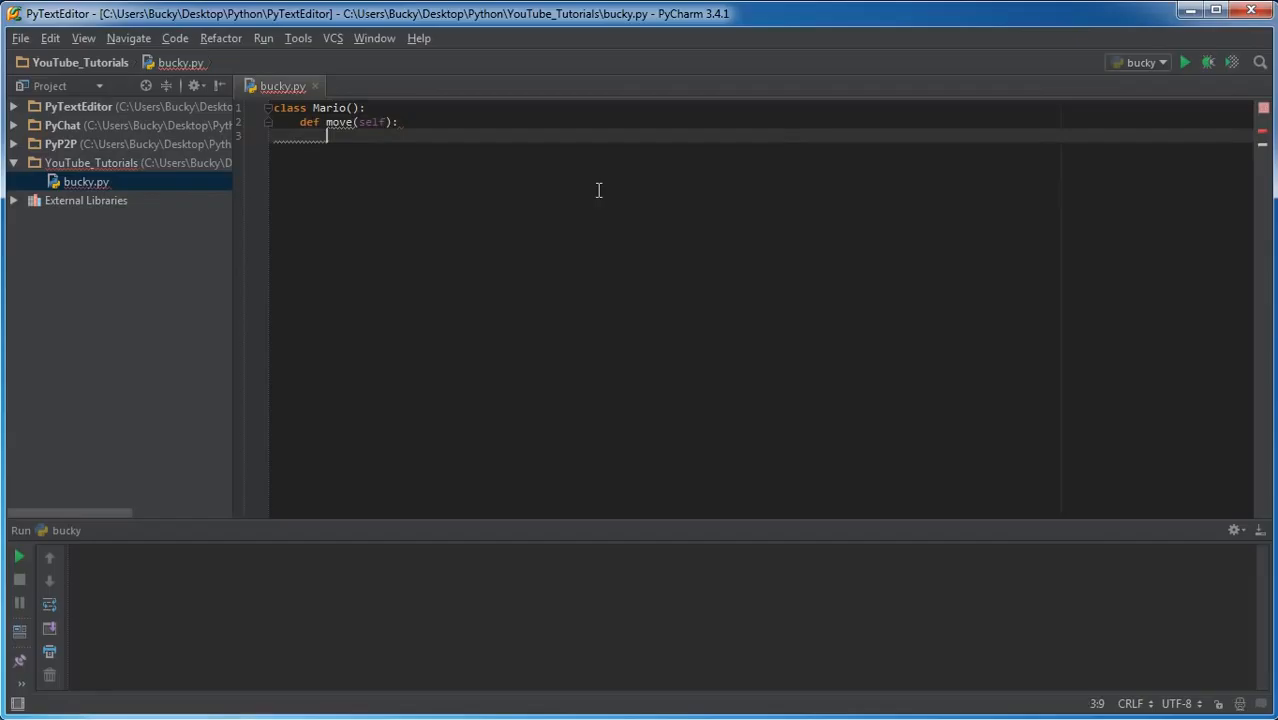
text(print()
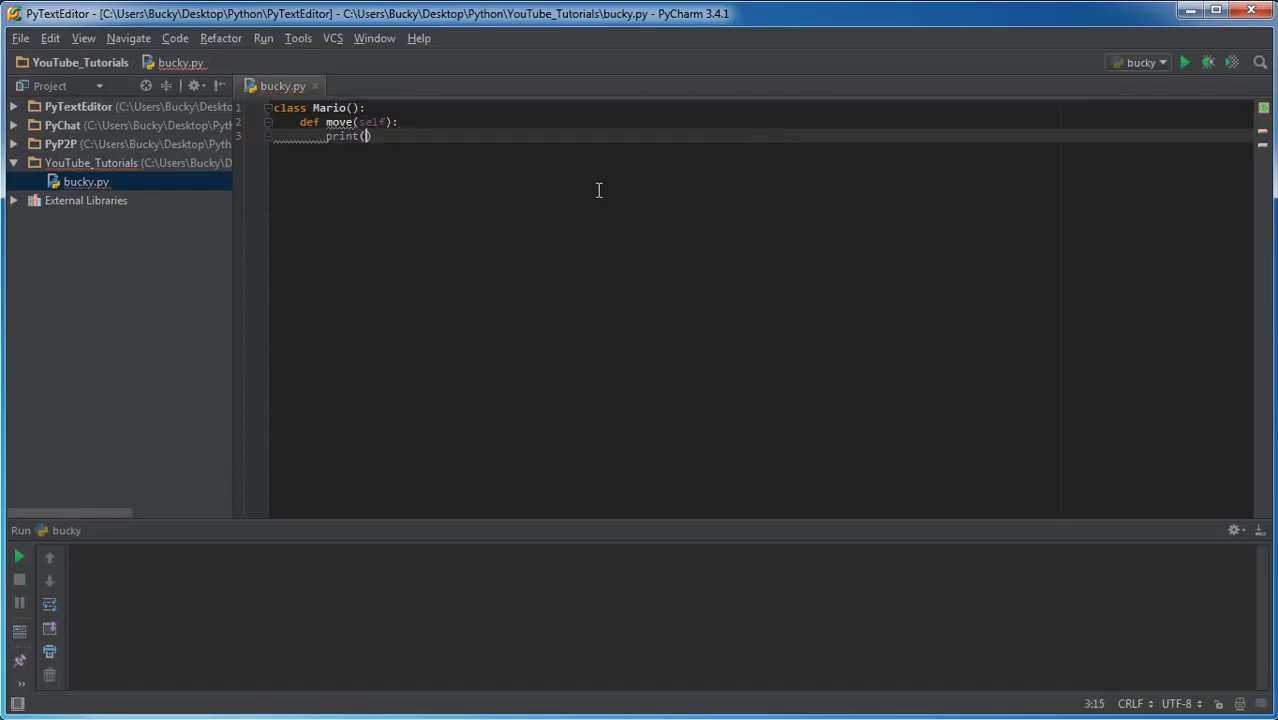
text(')
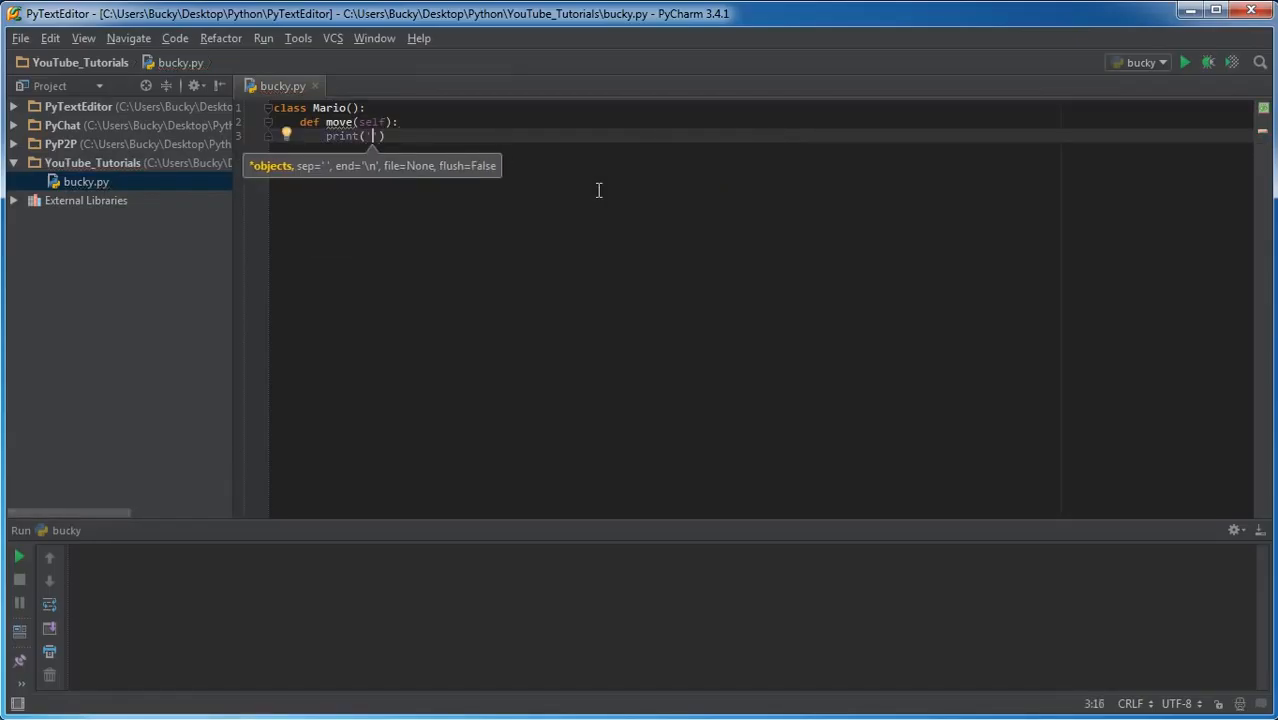
text(I)
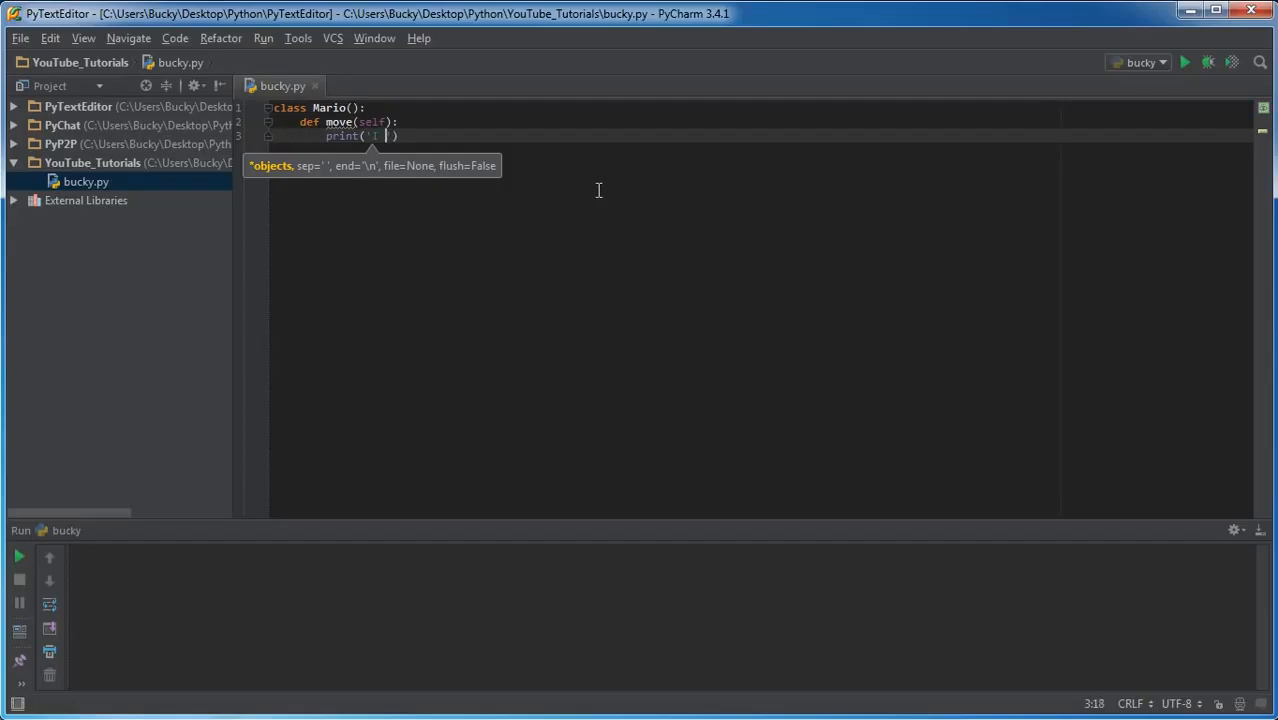
text(am)
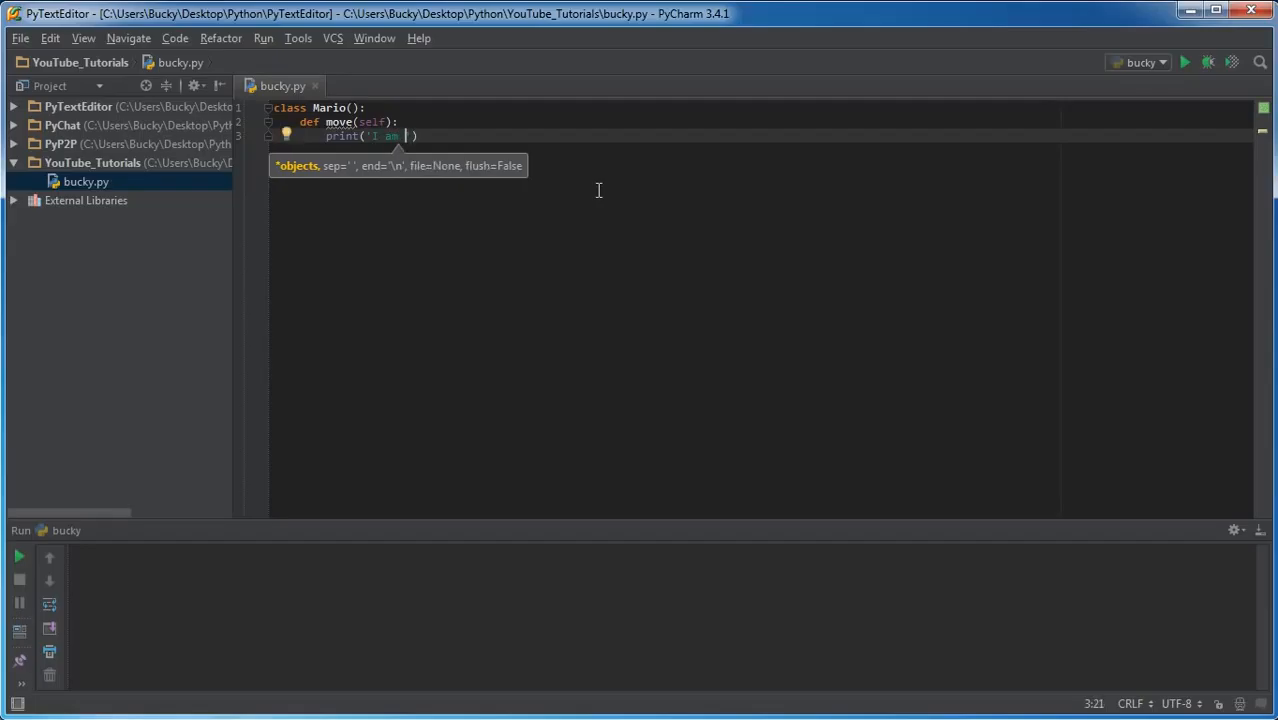
text(moving!)
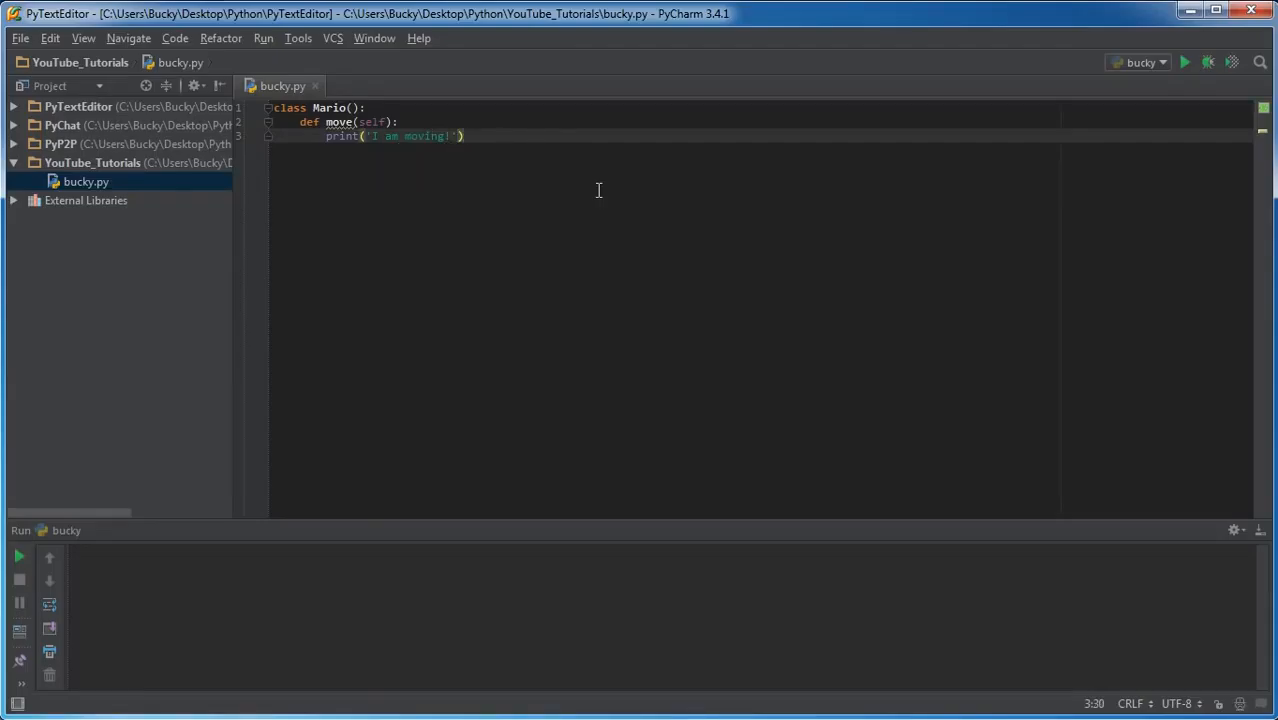
key(enter)
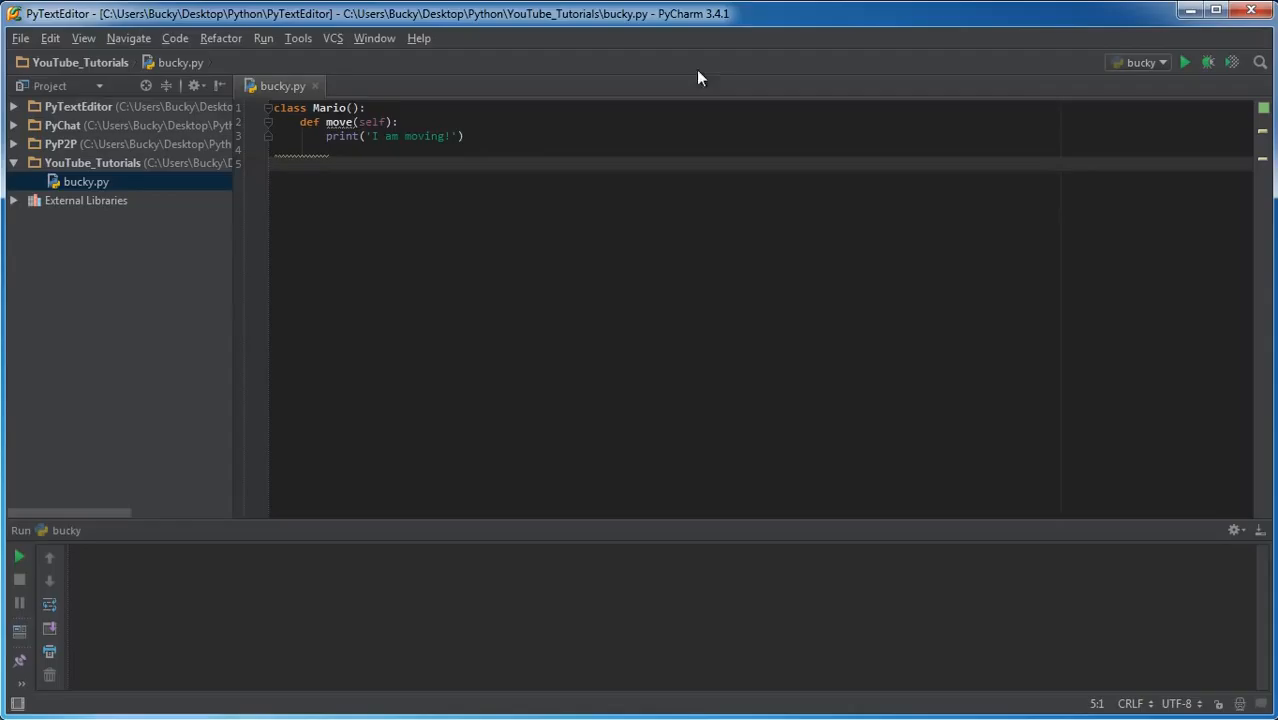
mouse_move(228, 328)
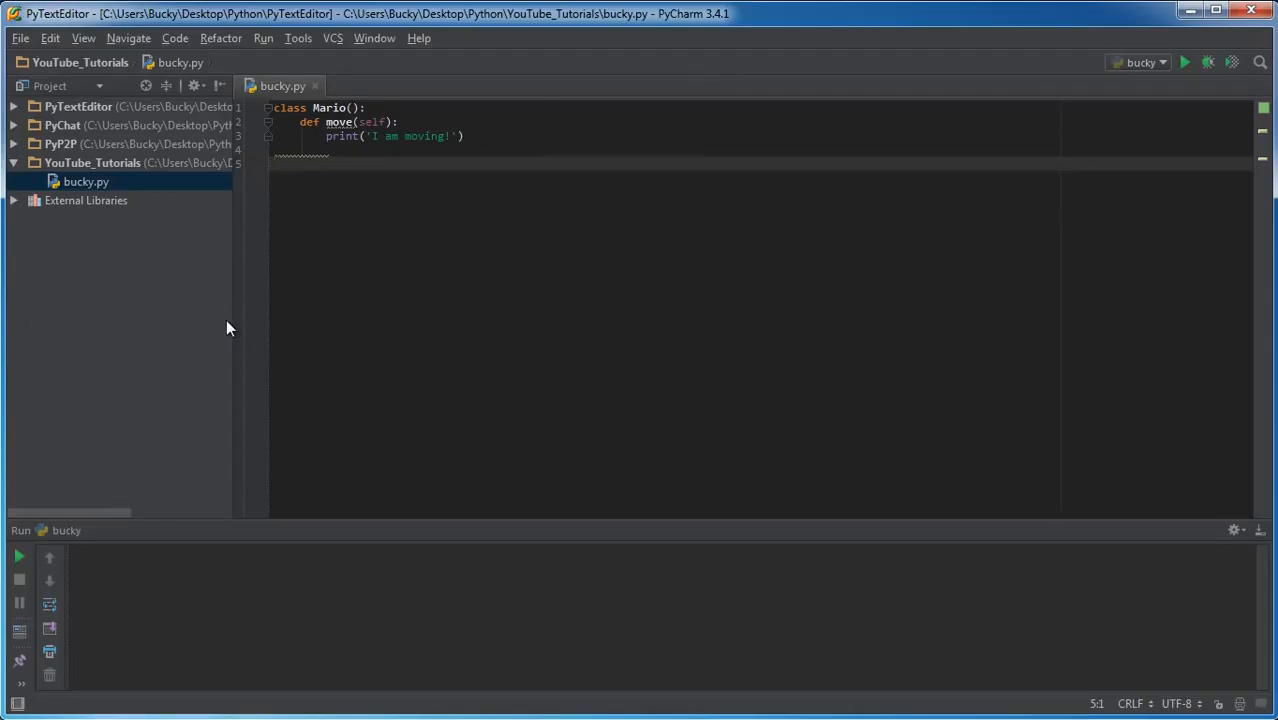
Step: Write class Shroom() with an eat_shroom method printing 'Now I am big!'
text(class Shr)
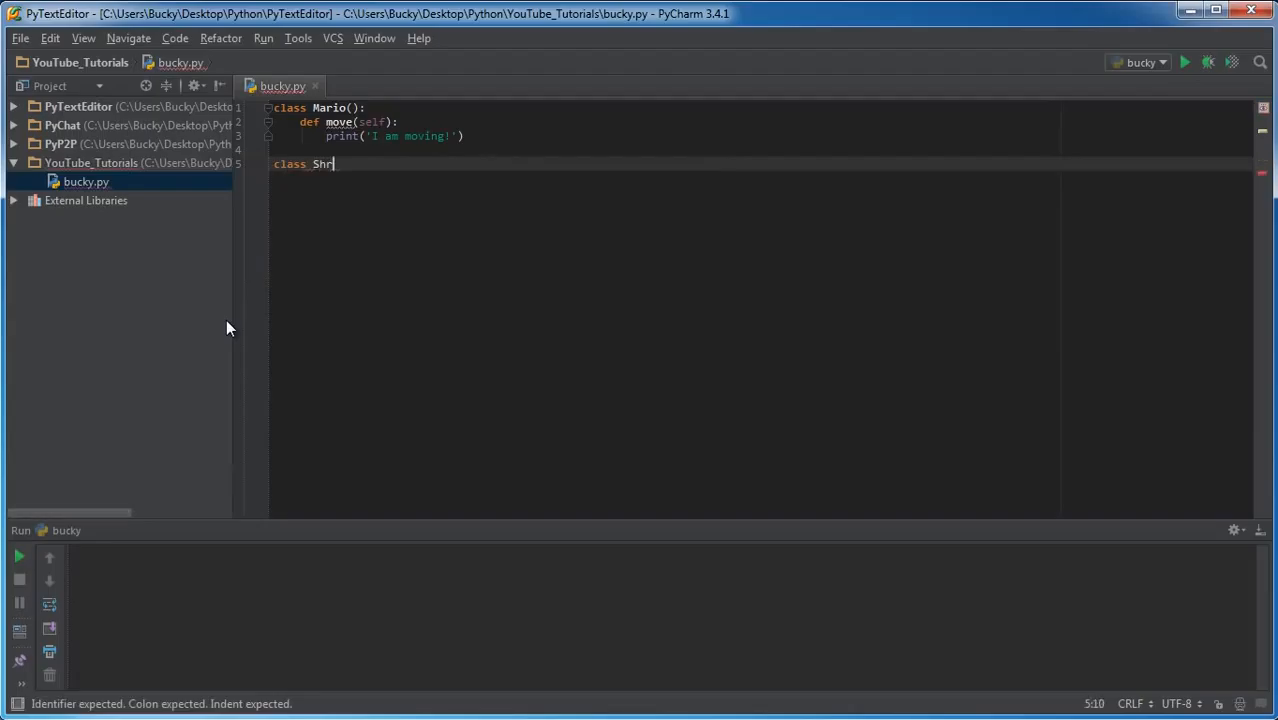
text(oom())
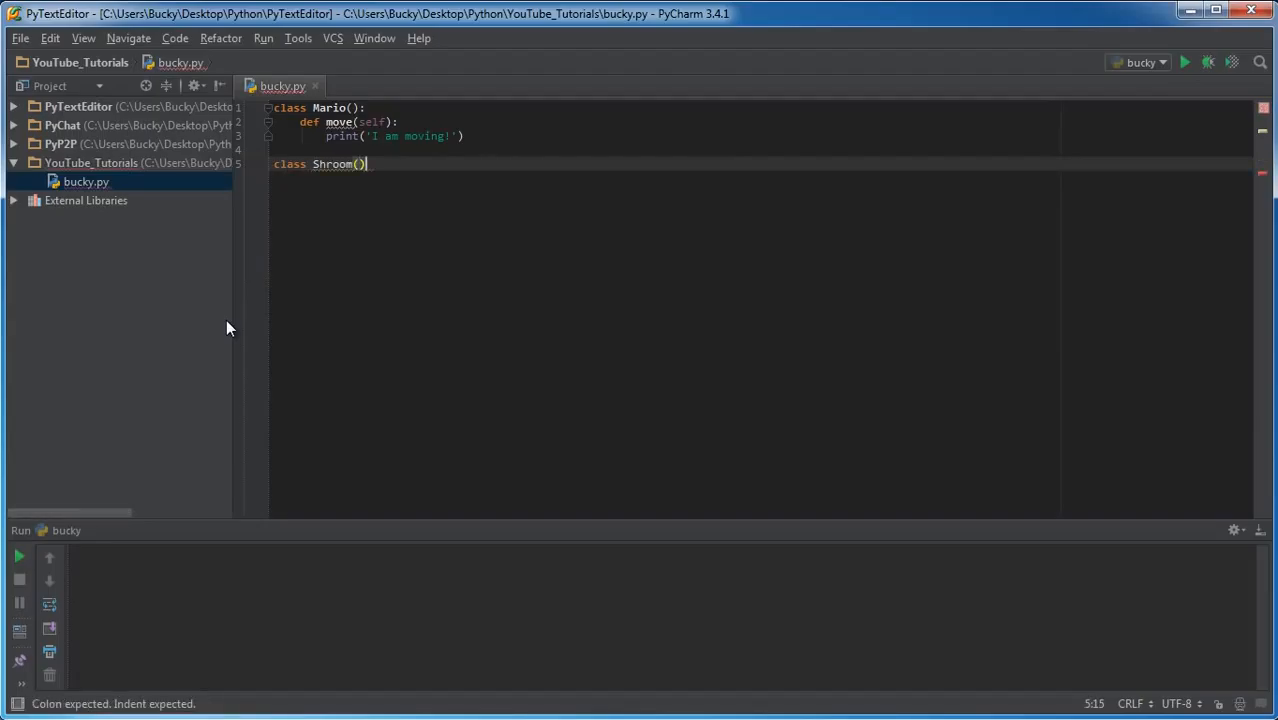
key(enter)
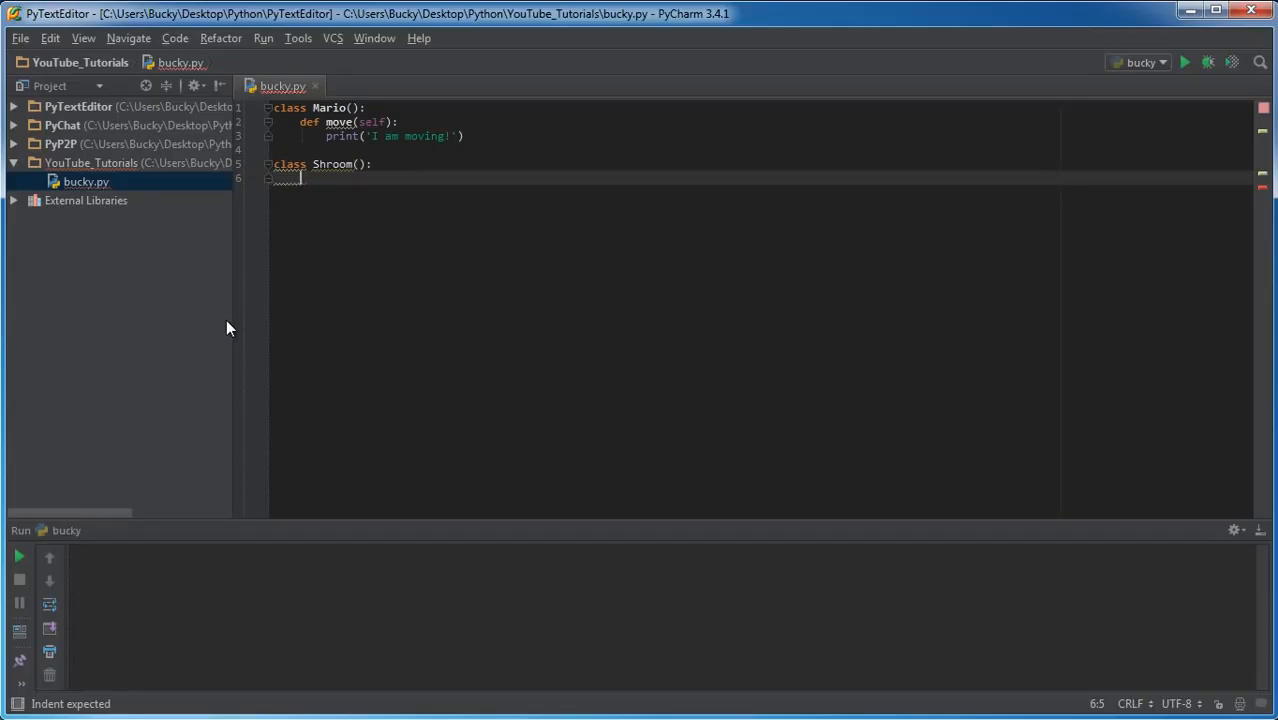
text(def)
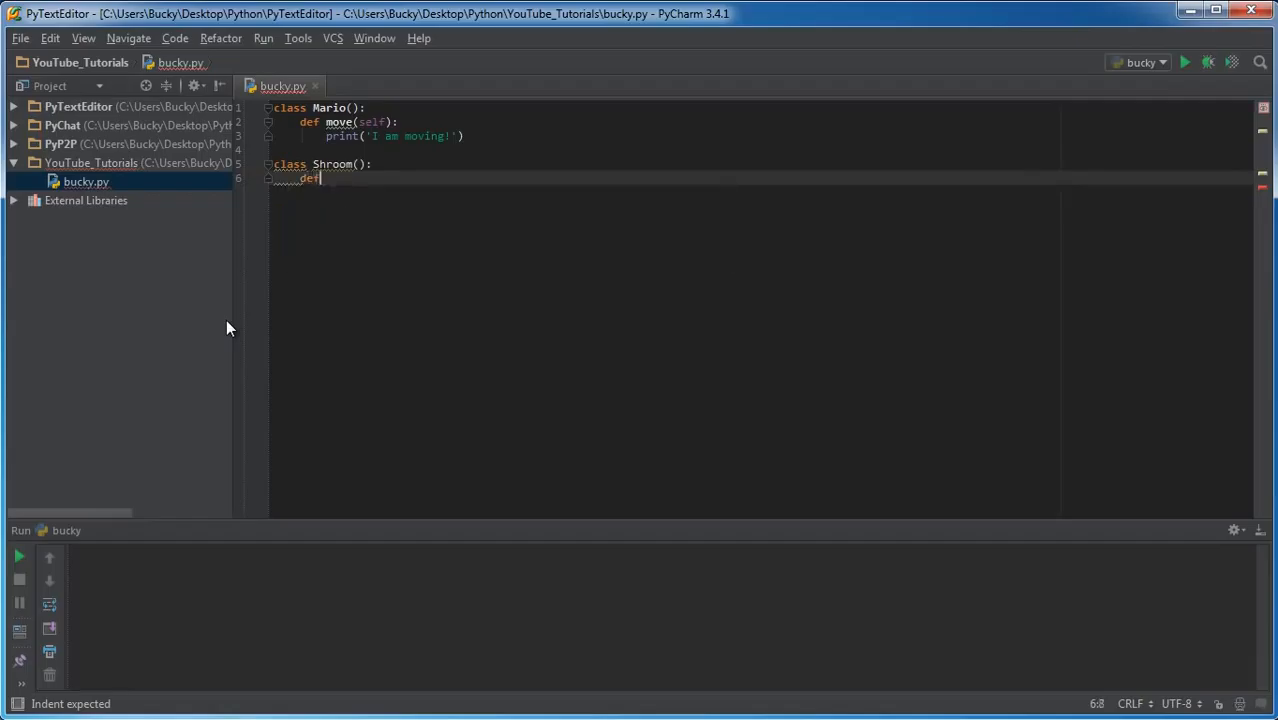
text(eat_shroom(self):)
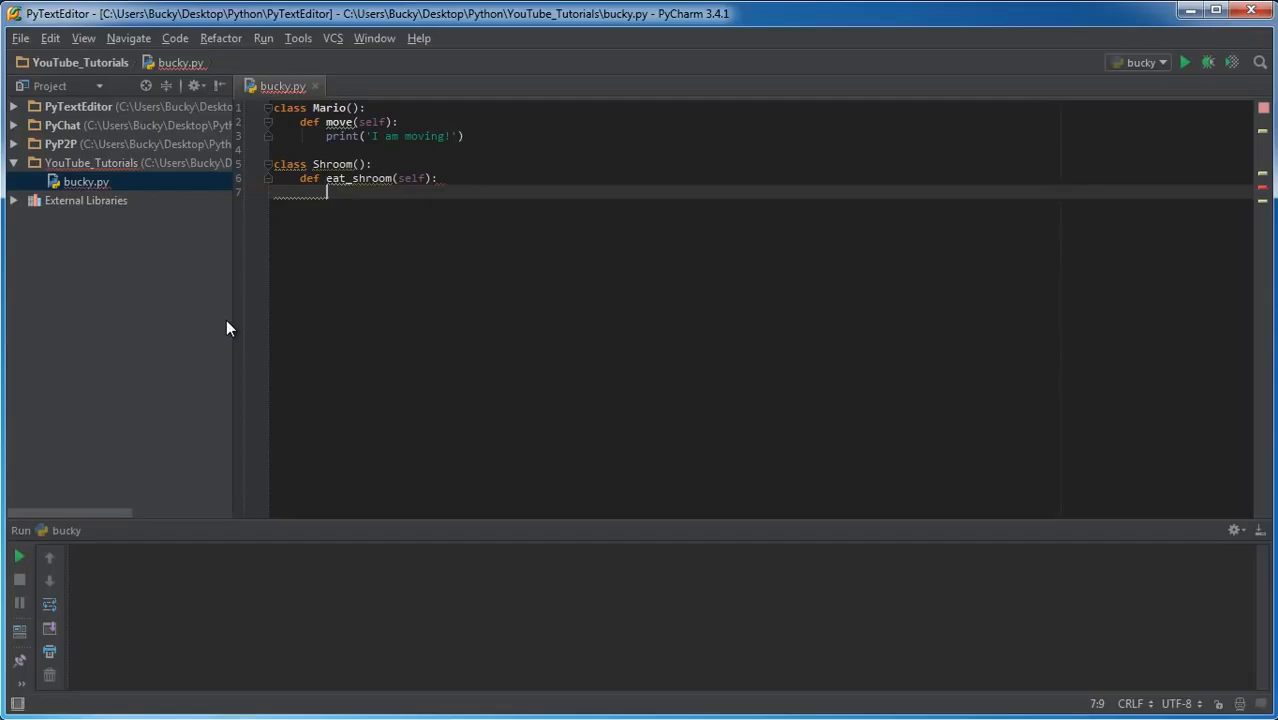
text(print(')
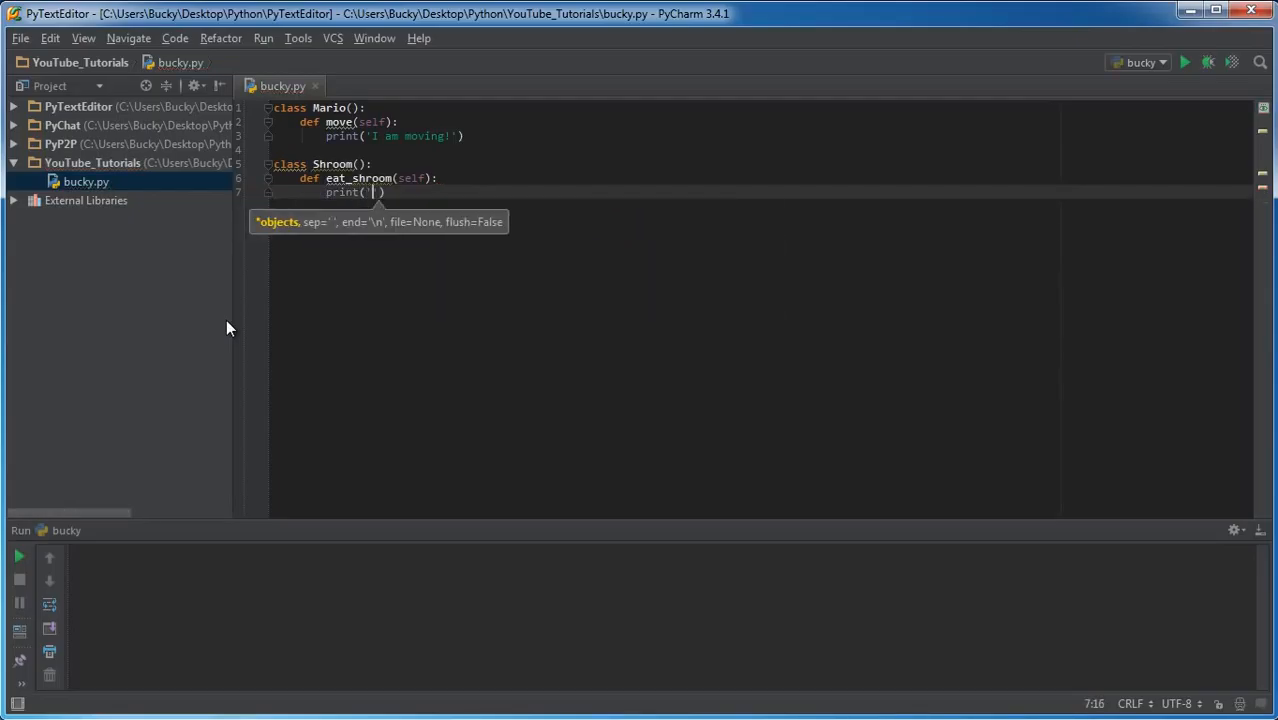
text(Now I am big!)
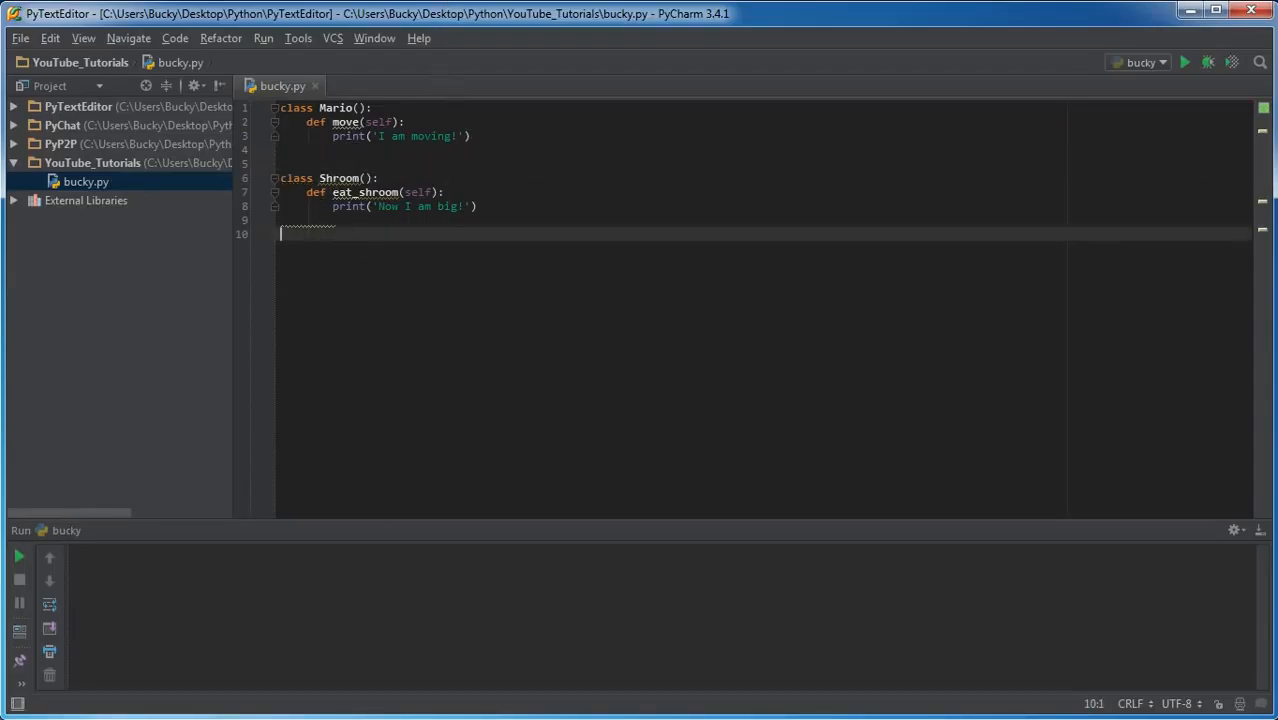
Step: Add blank lines after the Mario and Shroom class headers and at file end
click(381, 178)
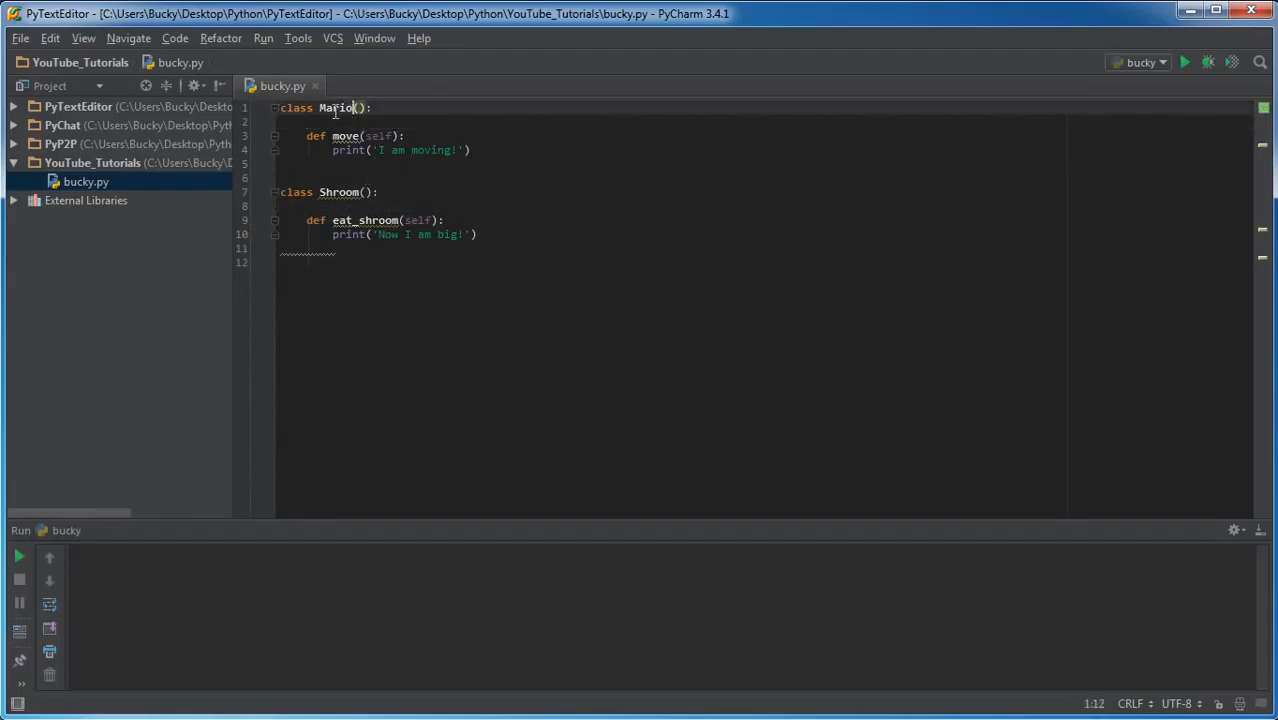
double_click(336, 107)
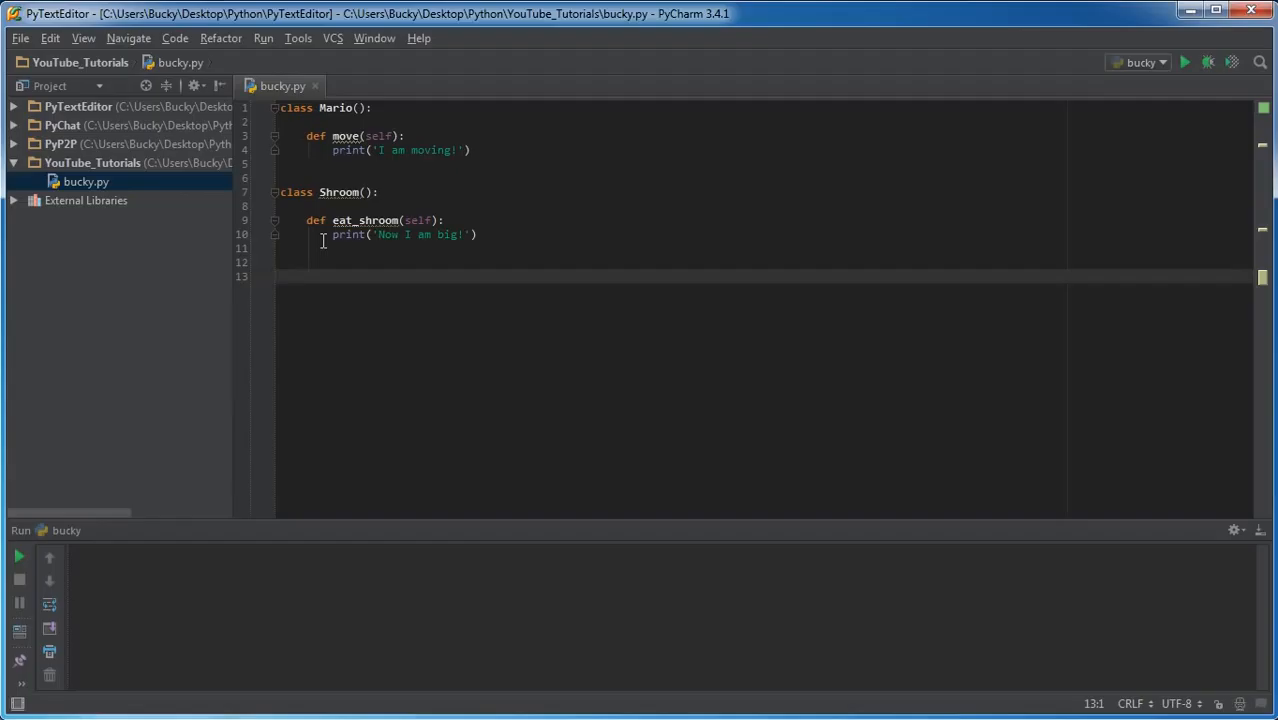
Step: Declare class BigMario(Mario, Shroom): and remove the extra blank line below it
text(class)
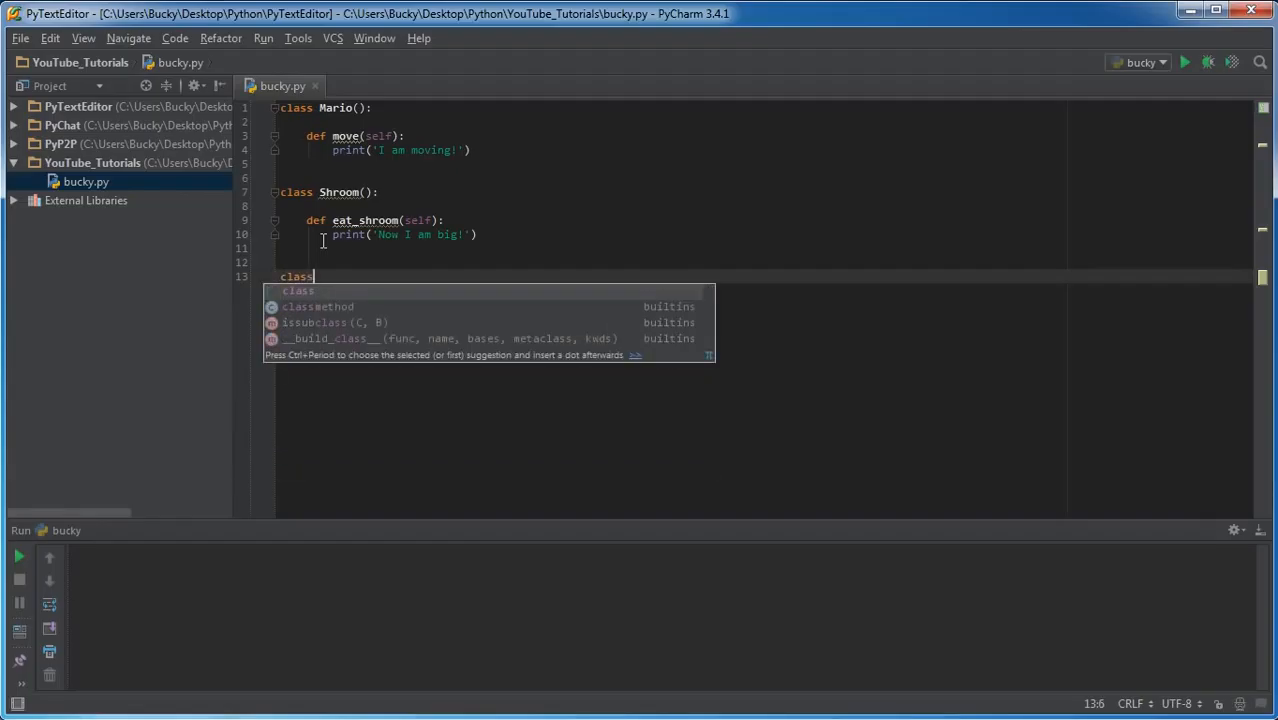
text(BigM)
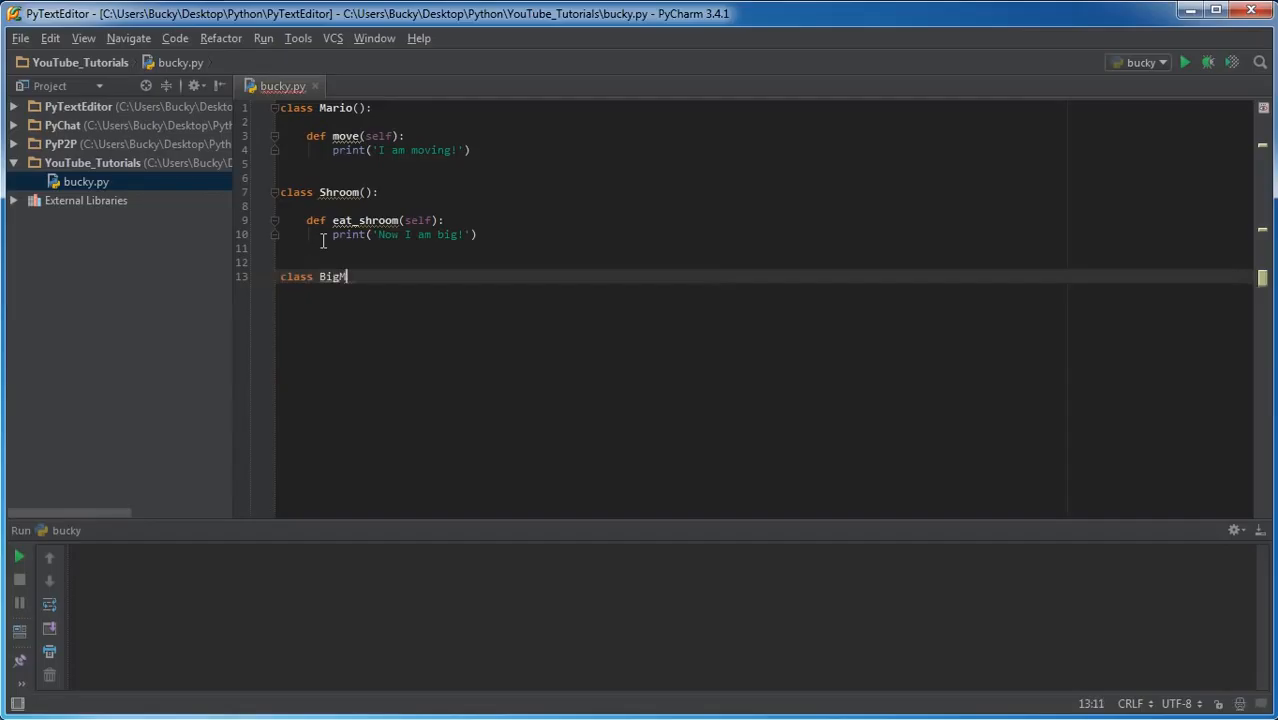
text(ario)
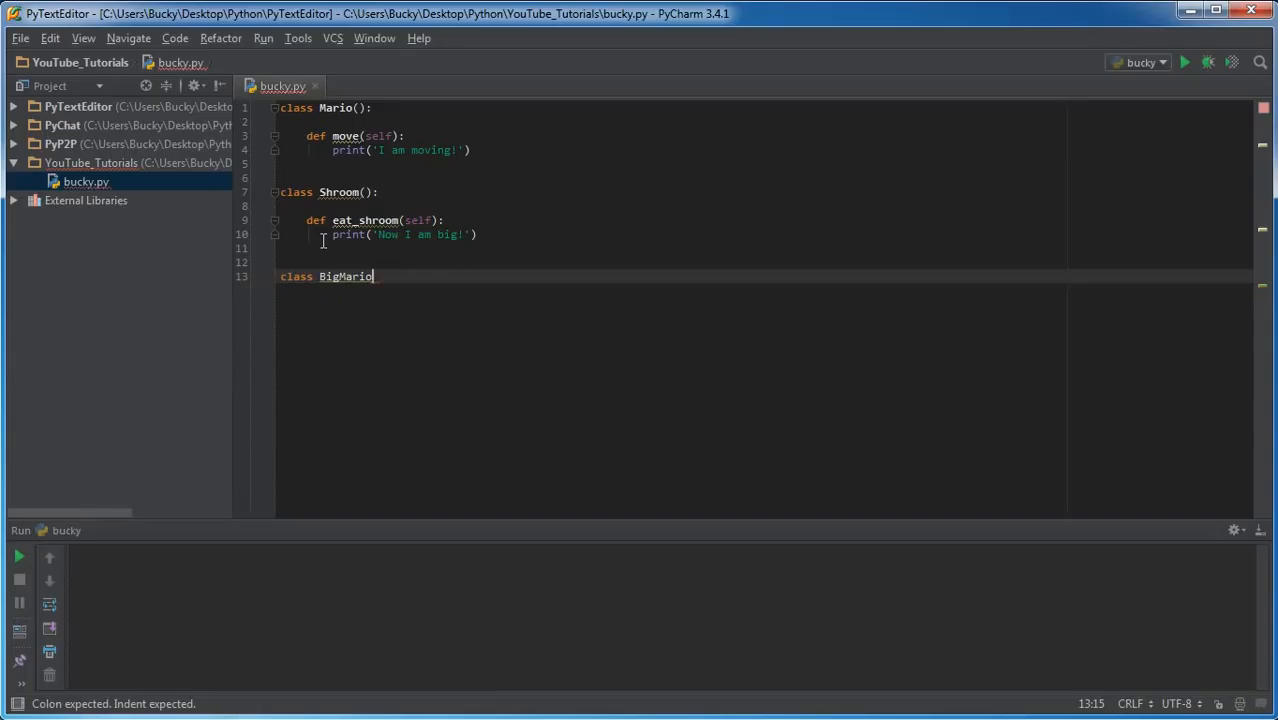
text(():)
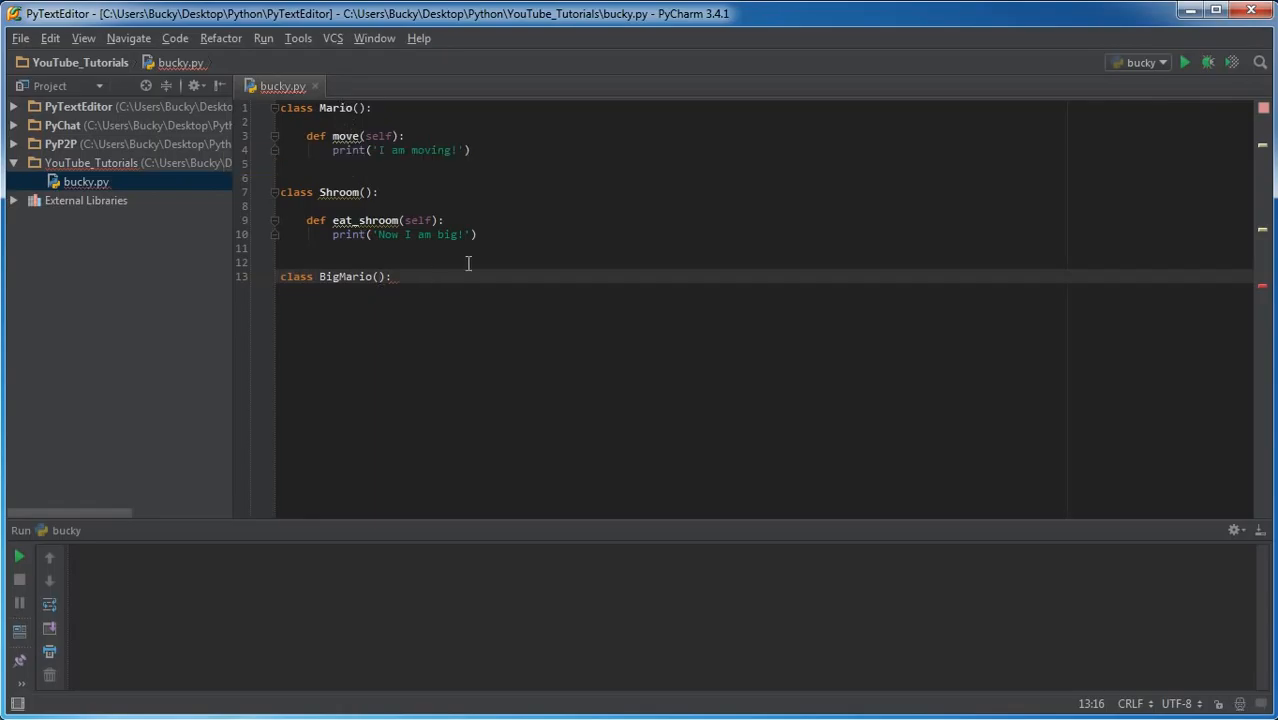
mouse_move(640, 428)
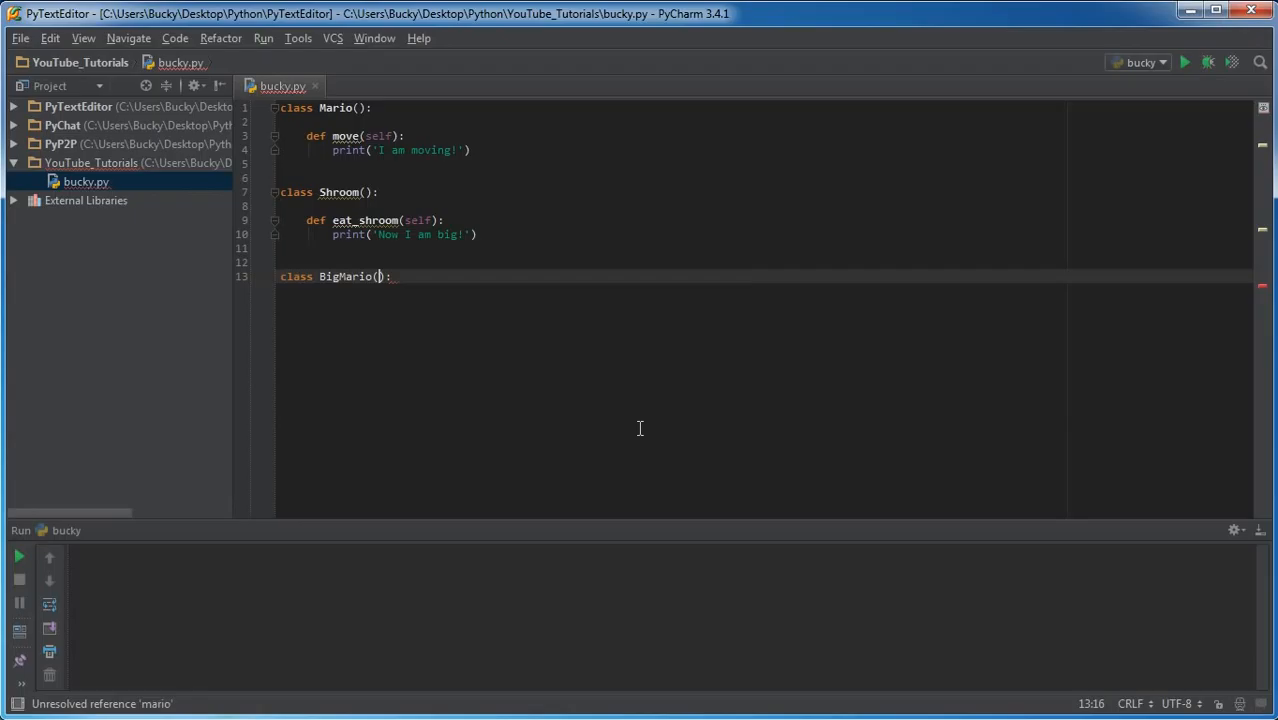
text(Mario, S)
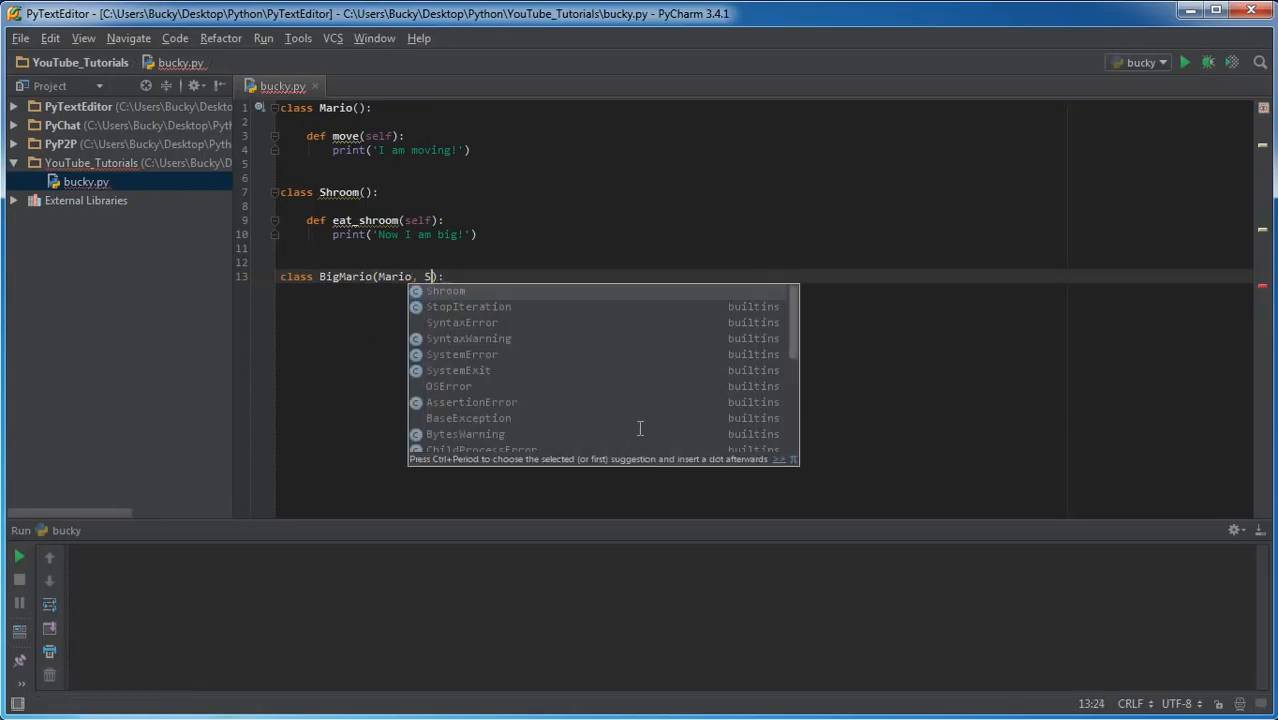
key(Enter)
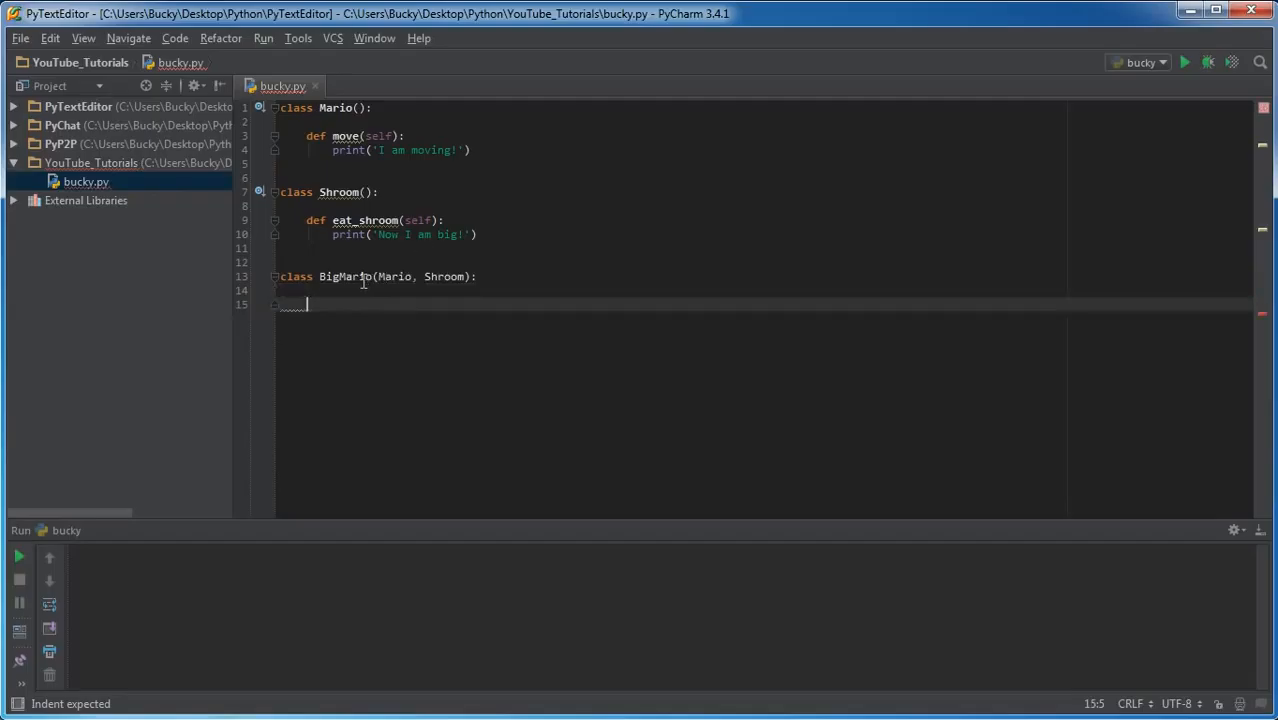
double_click(350, 276)
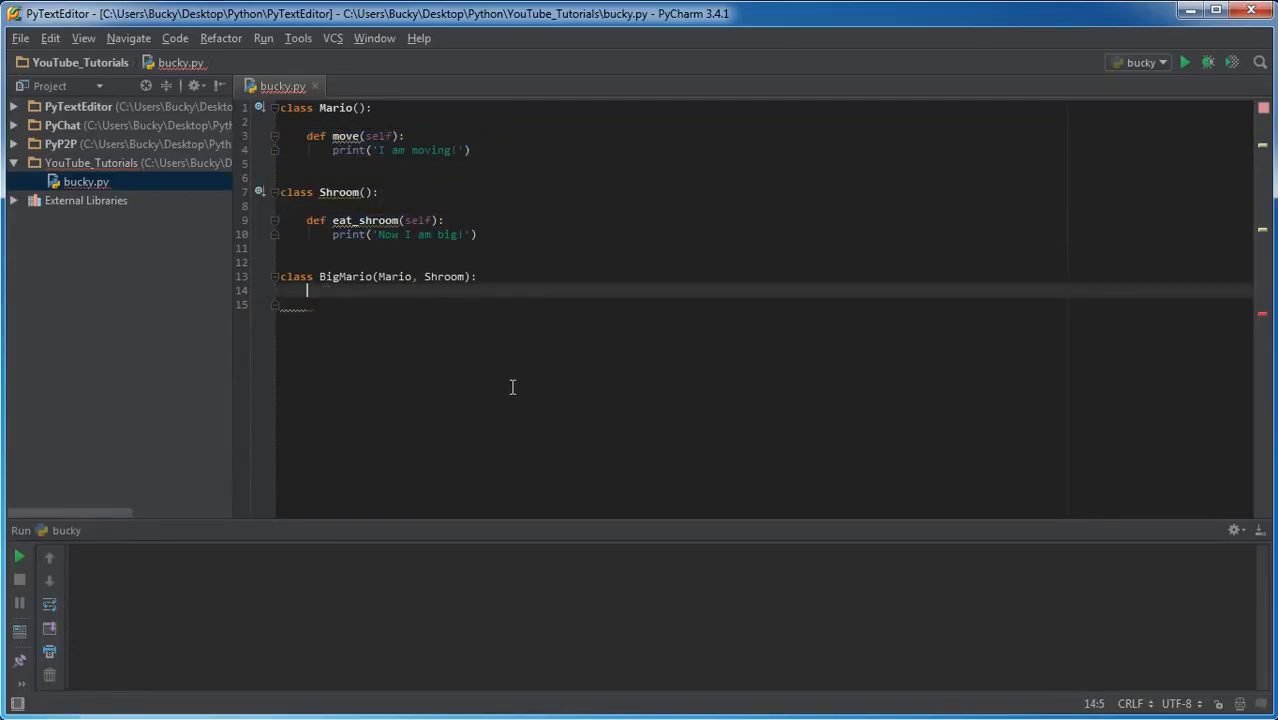
key(Backspace)
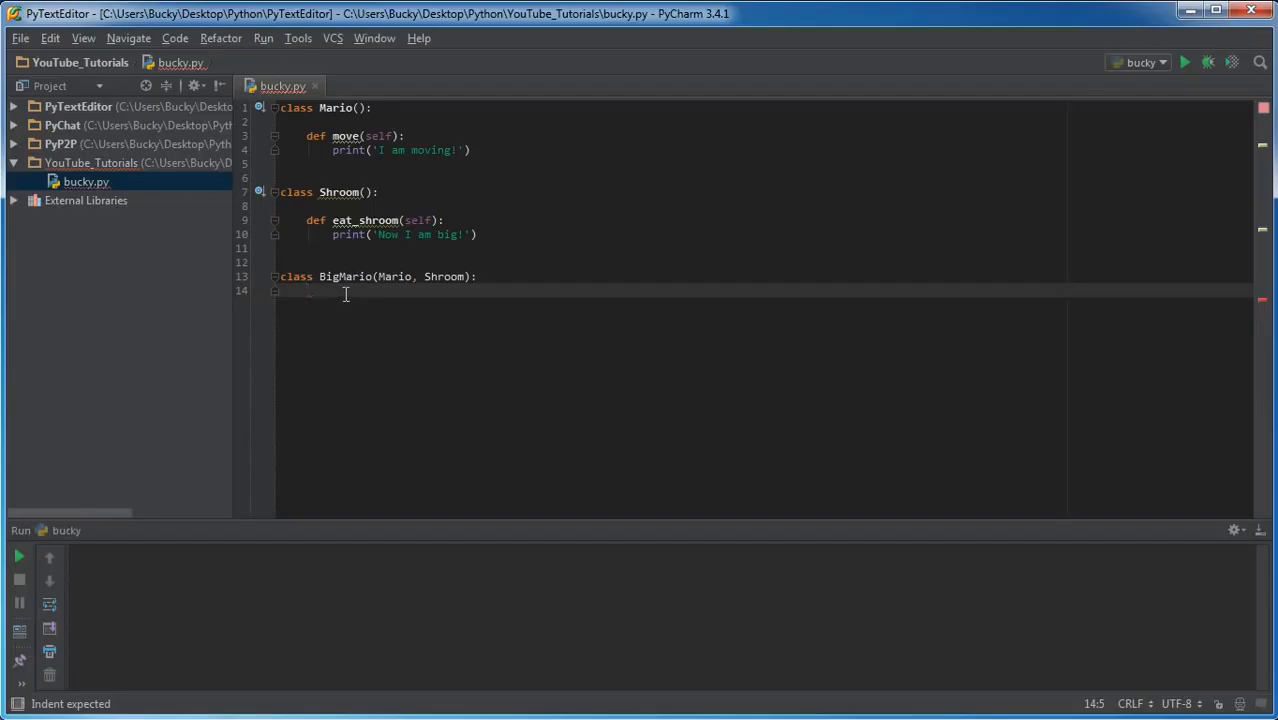
mouse_move(371, 289)
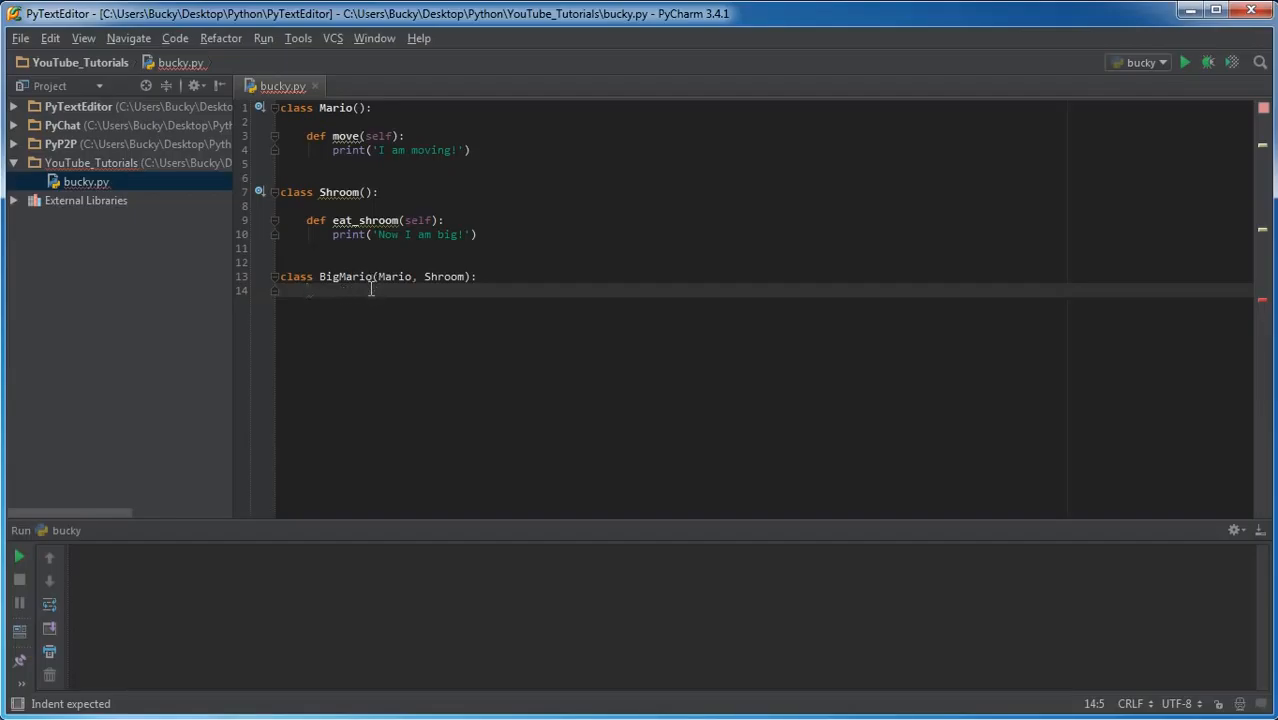
mouse_move(330, 333)
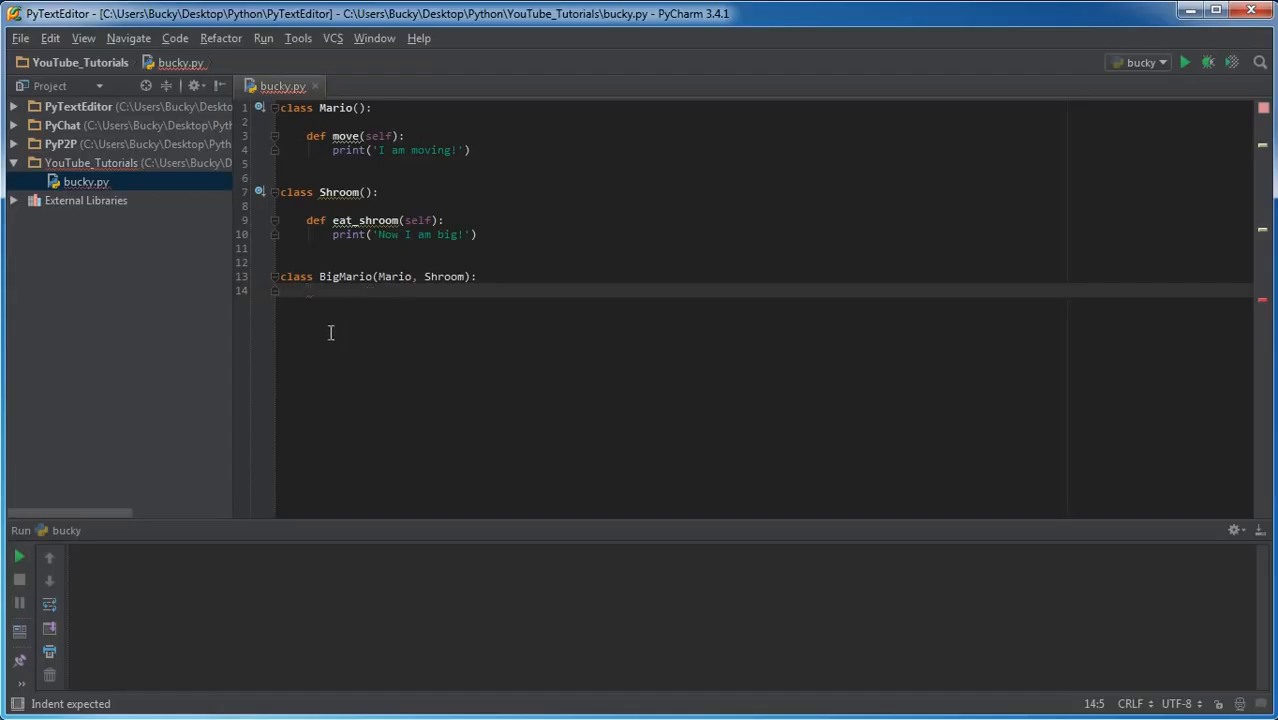
mouse_move(311, 311)
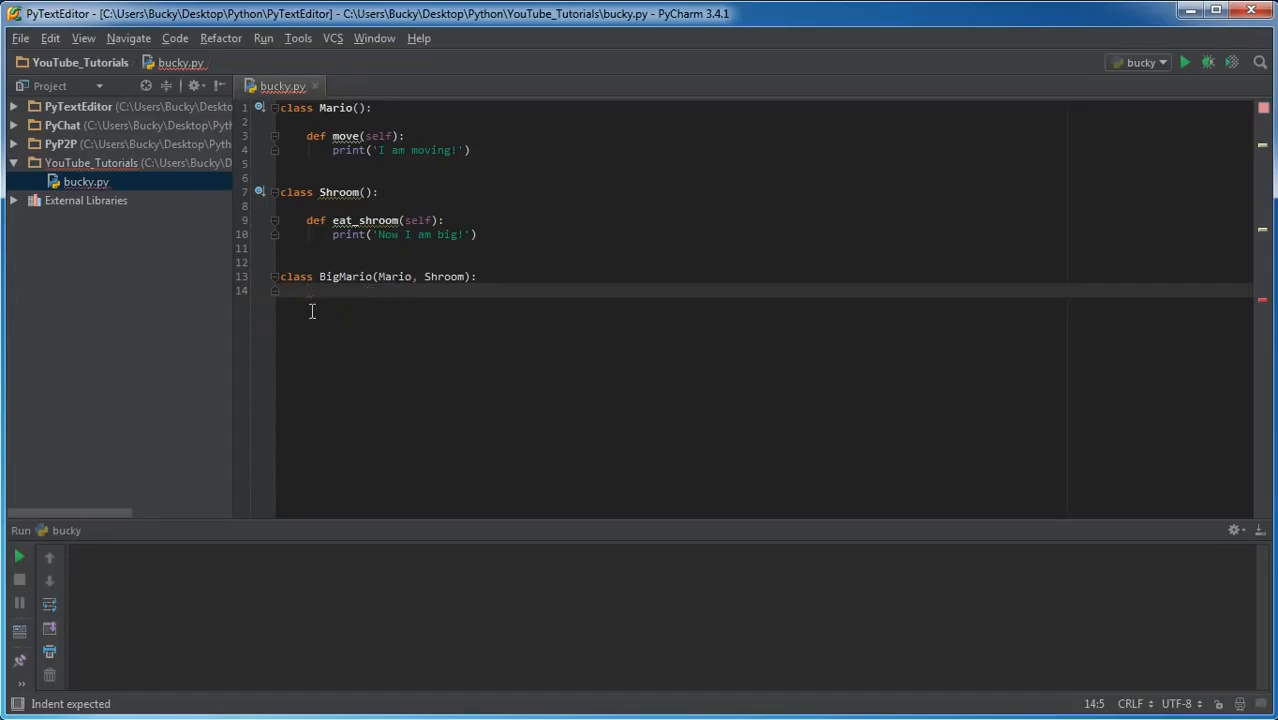
mouse_move(404, 361)
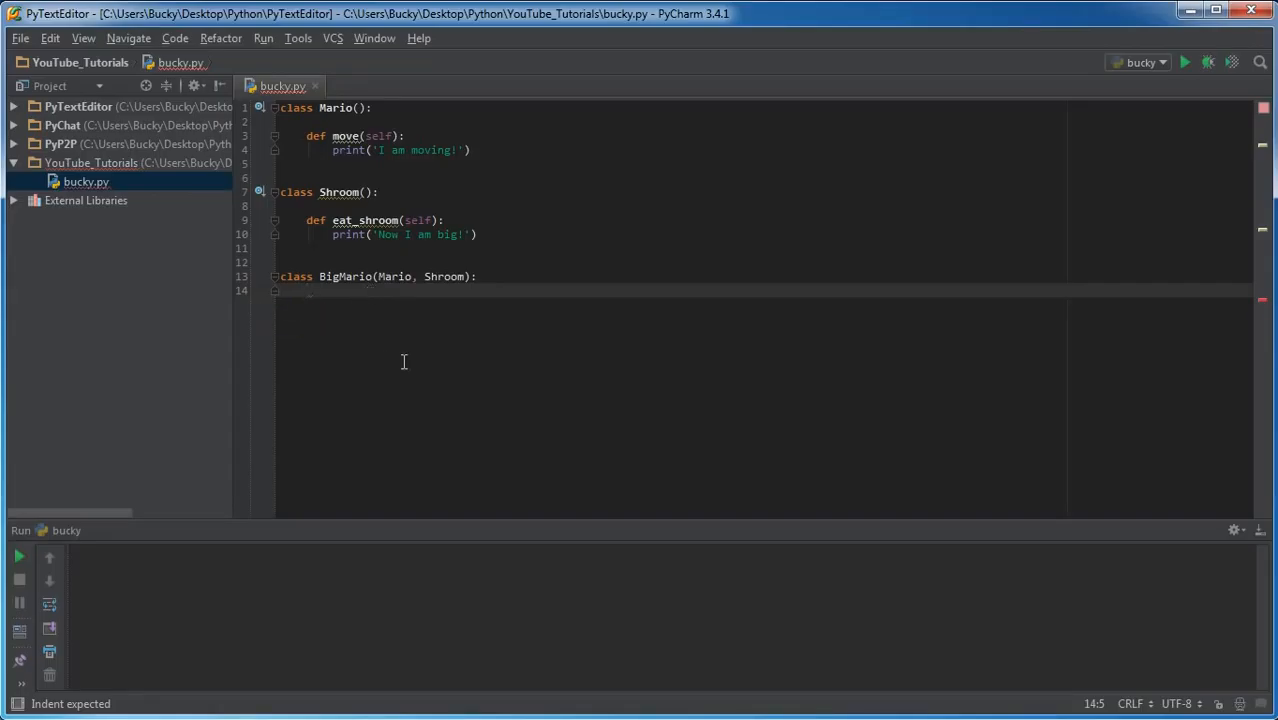
mouse_move(408, 358)
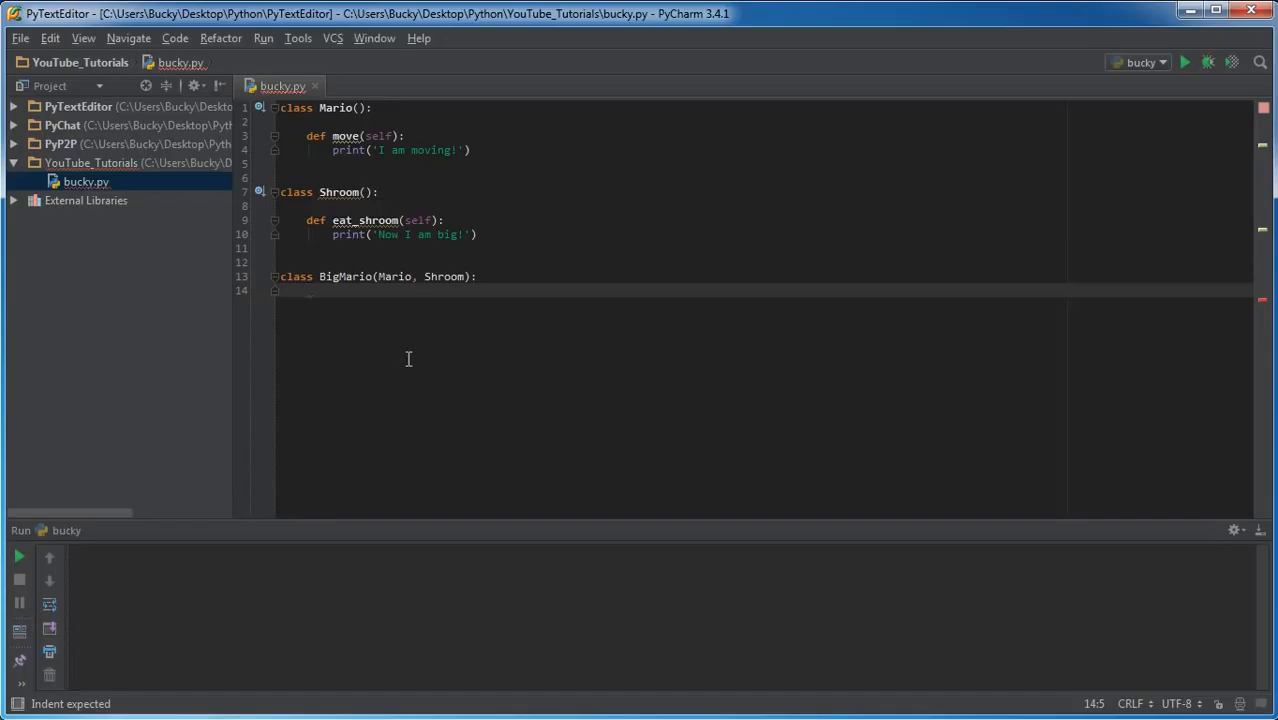
mouse_move(410, 351)
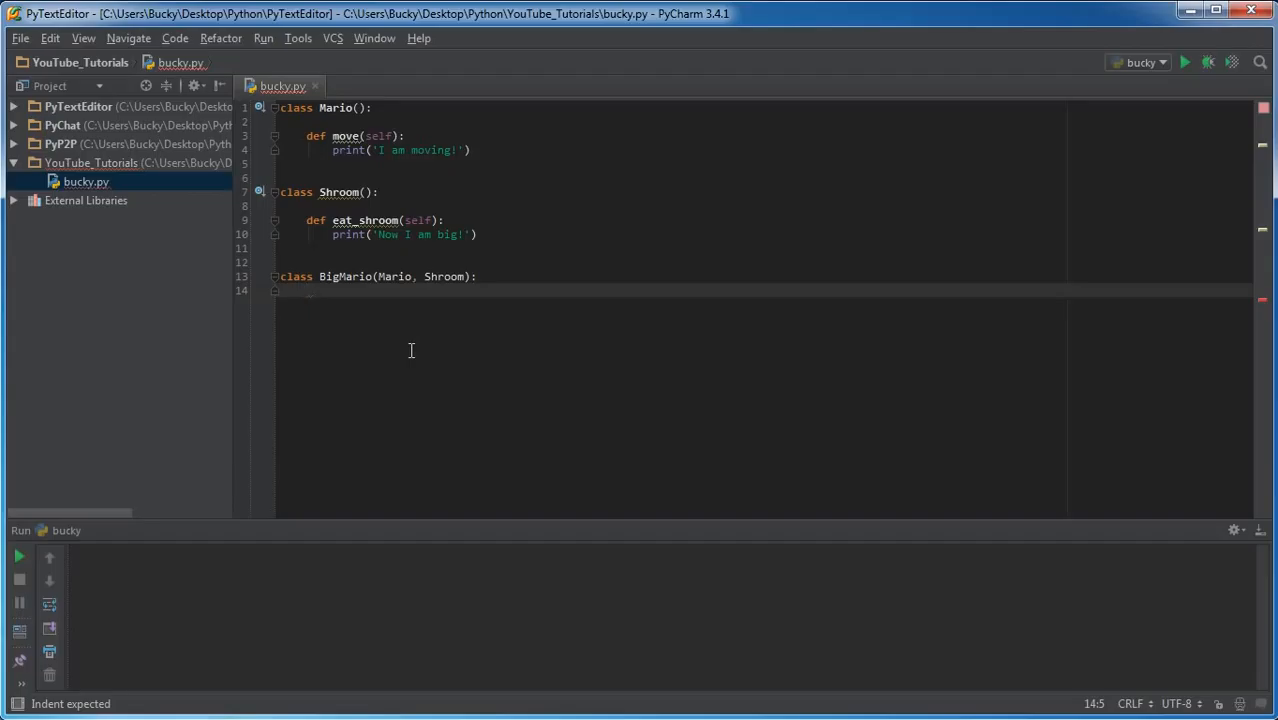
Step: Fill BigMario's body with a single pass statement
text(pass)
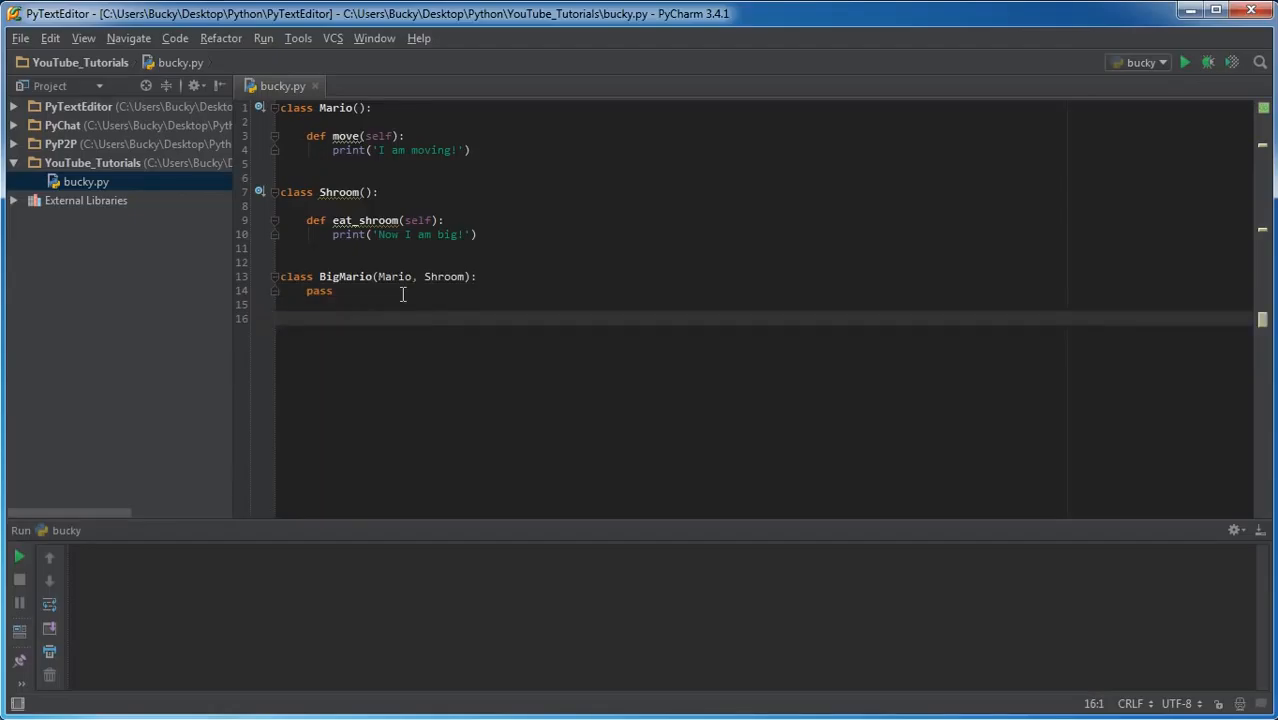
mouse_move(318, 291)
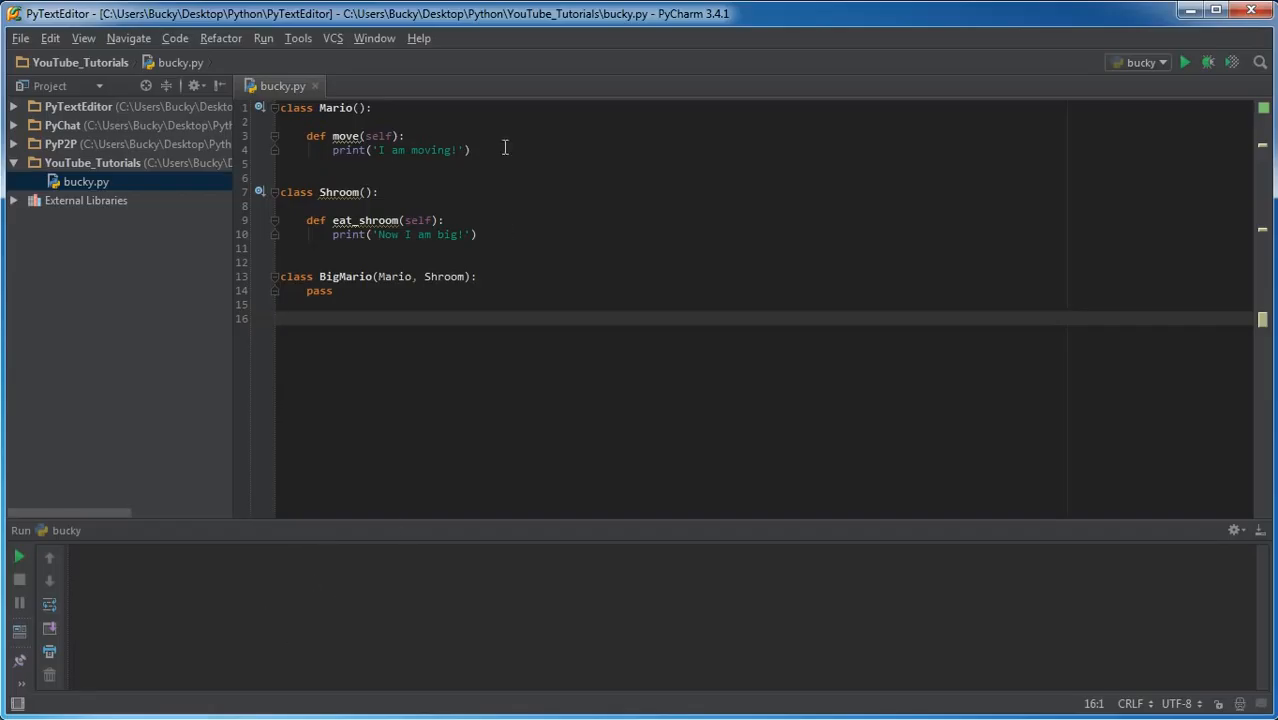
mouse_move(315, 334)
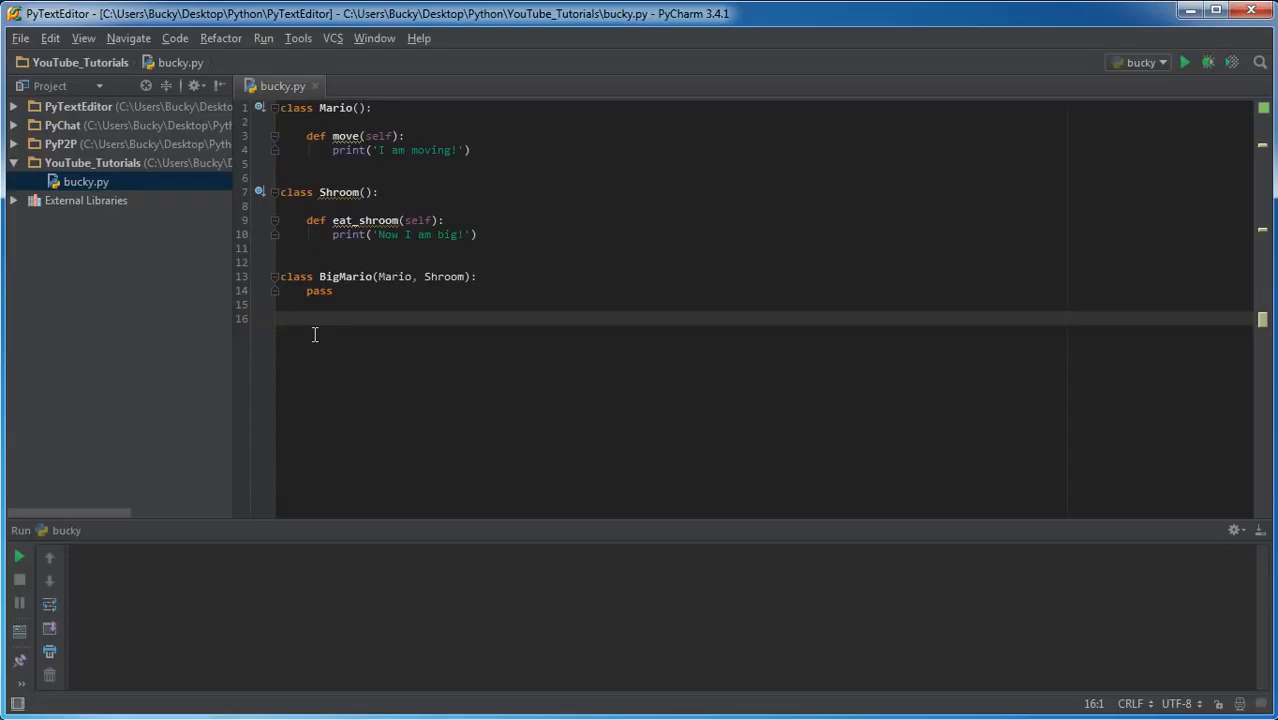
mouse_move(315, 341)
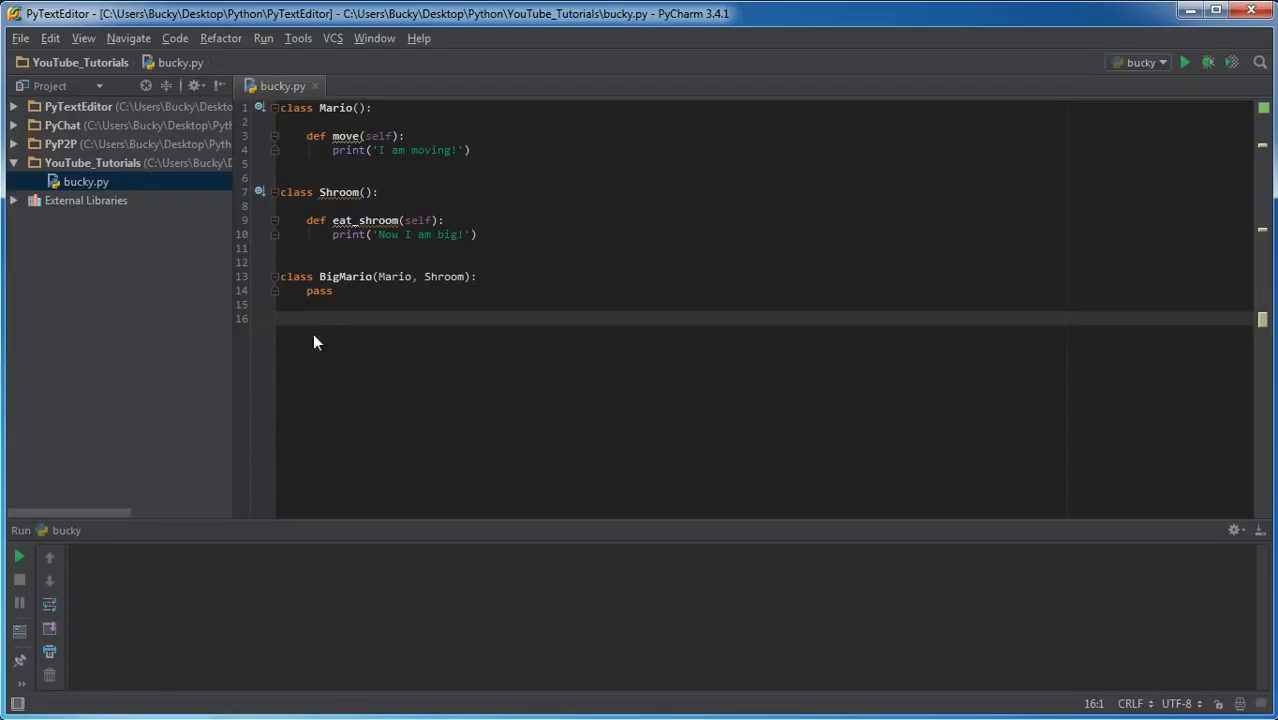
Step: Create bm = BigMario() and call bm.move() and bm.eat_shroom()
text(bm =)
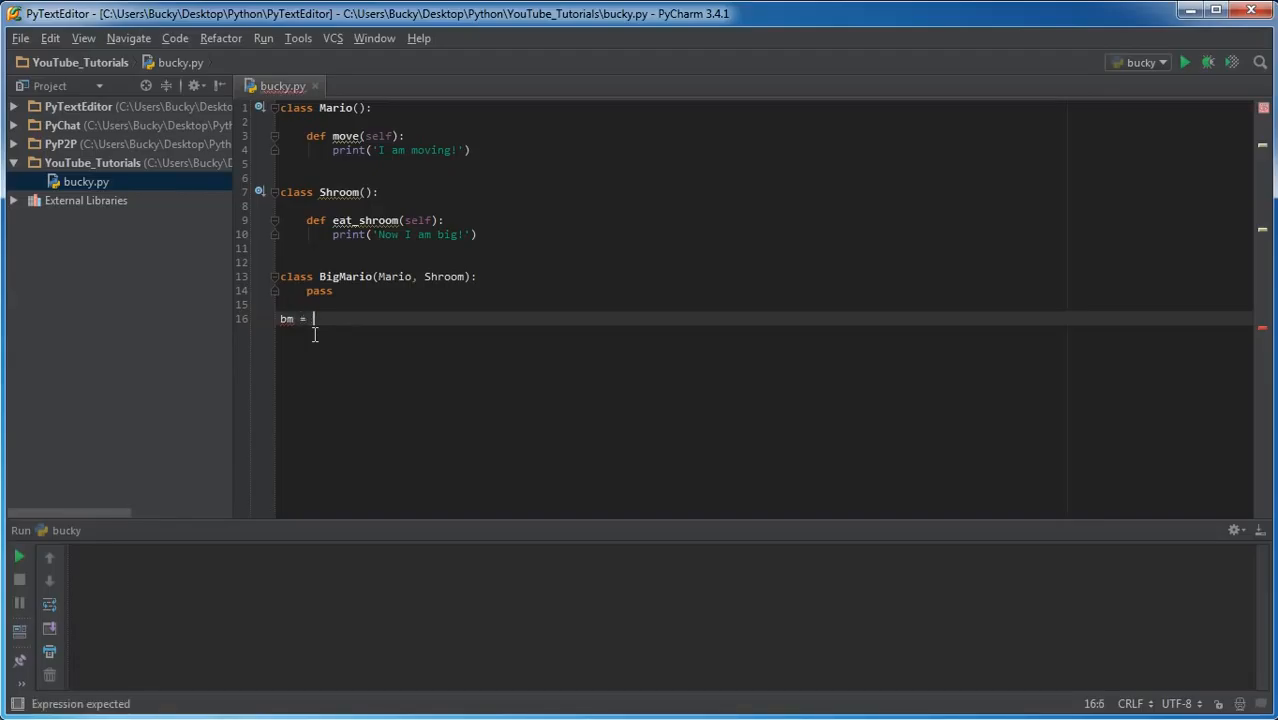
text(BigMario)
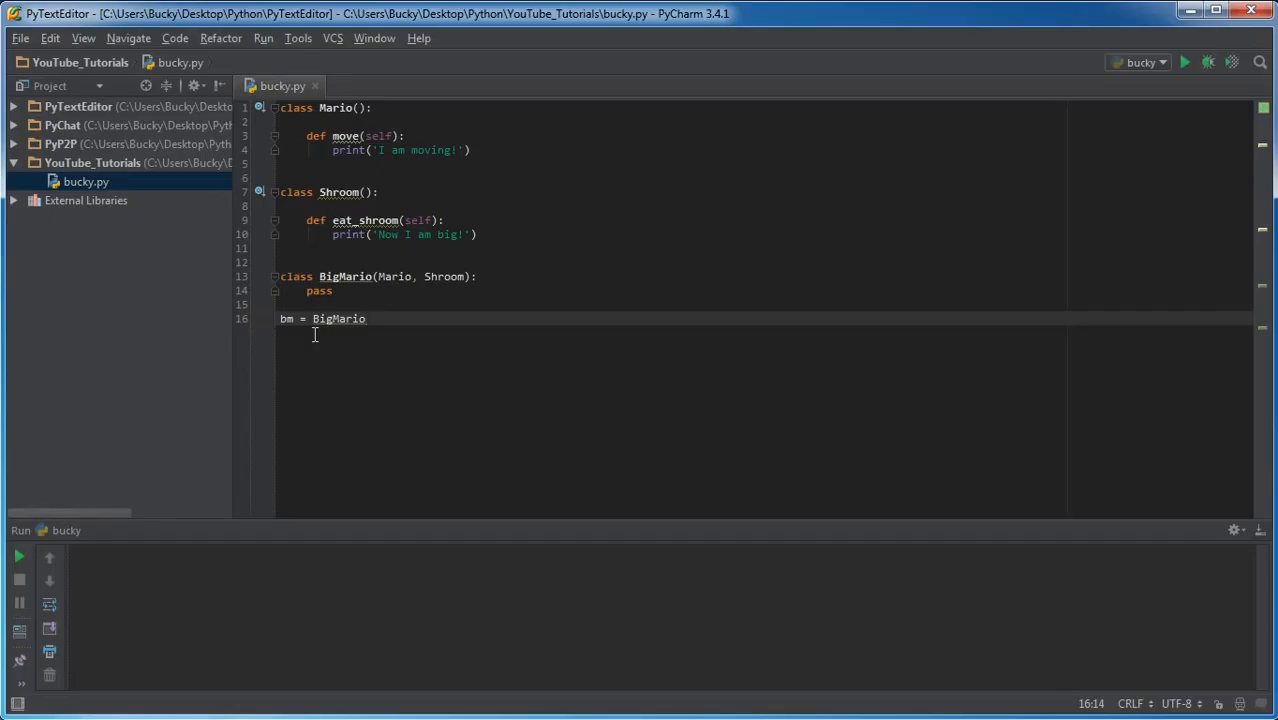
text(())
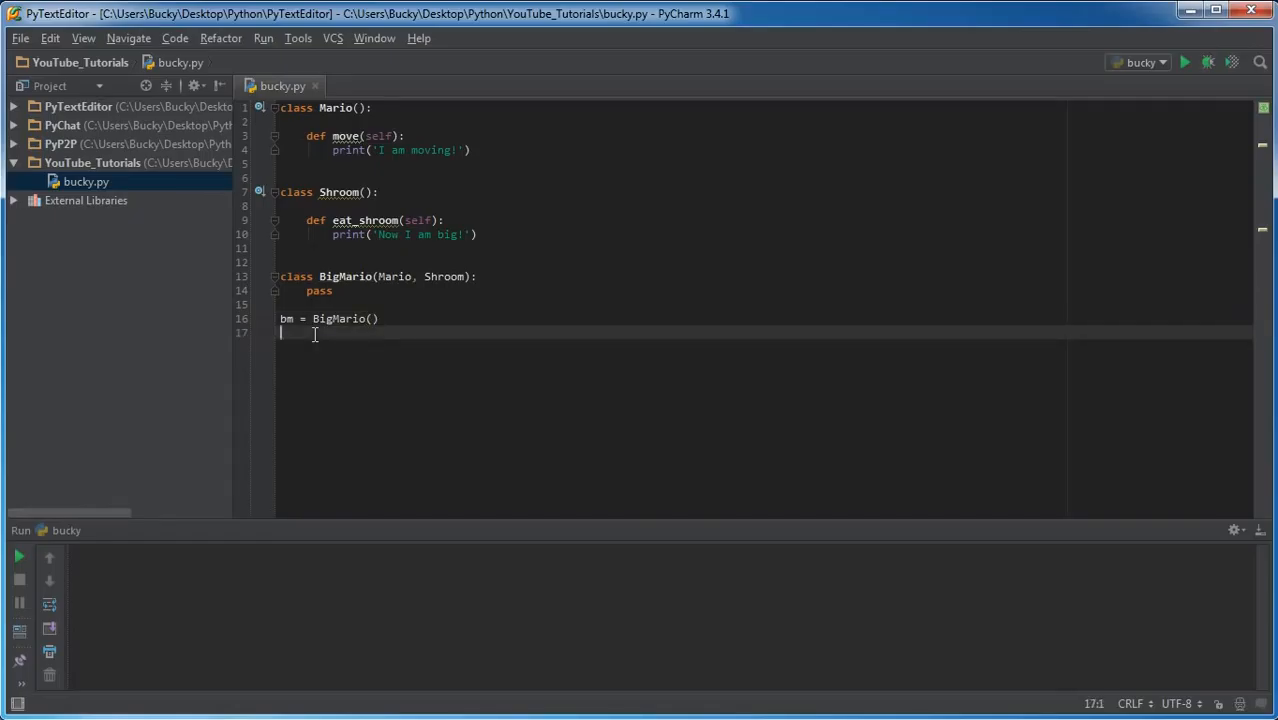
text(bm.move()
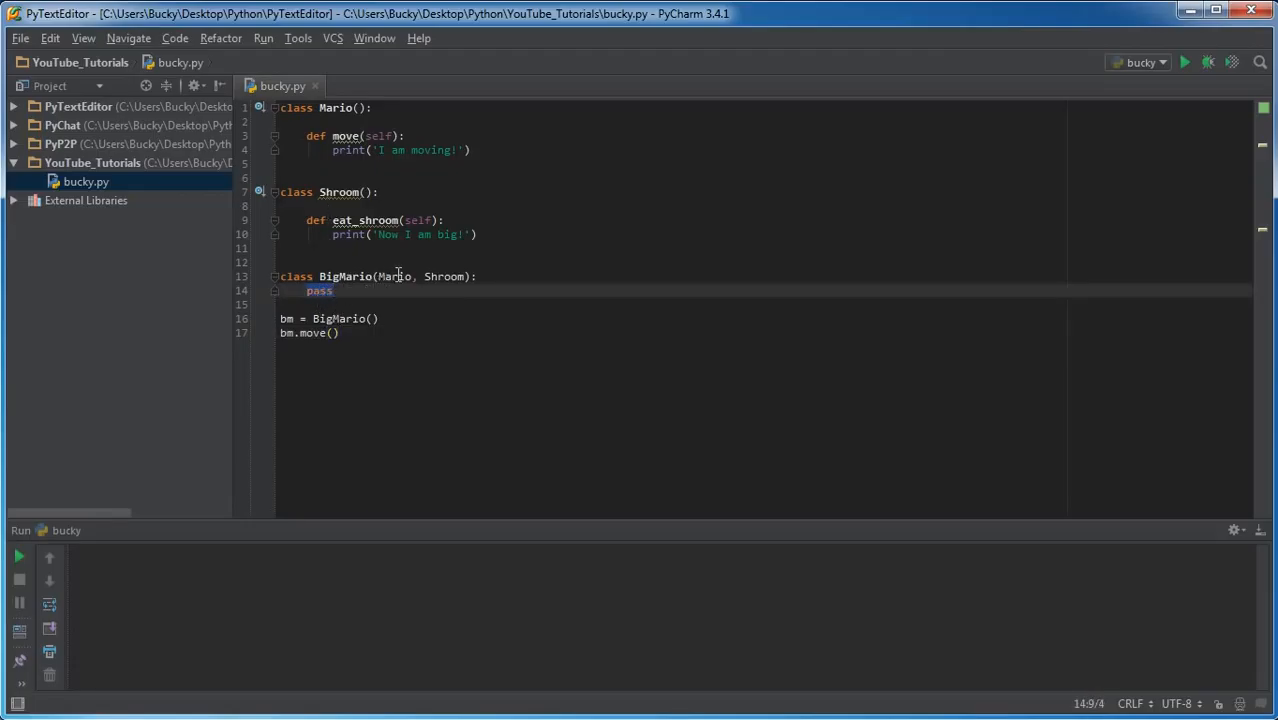
double_click(395, 276)
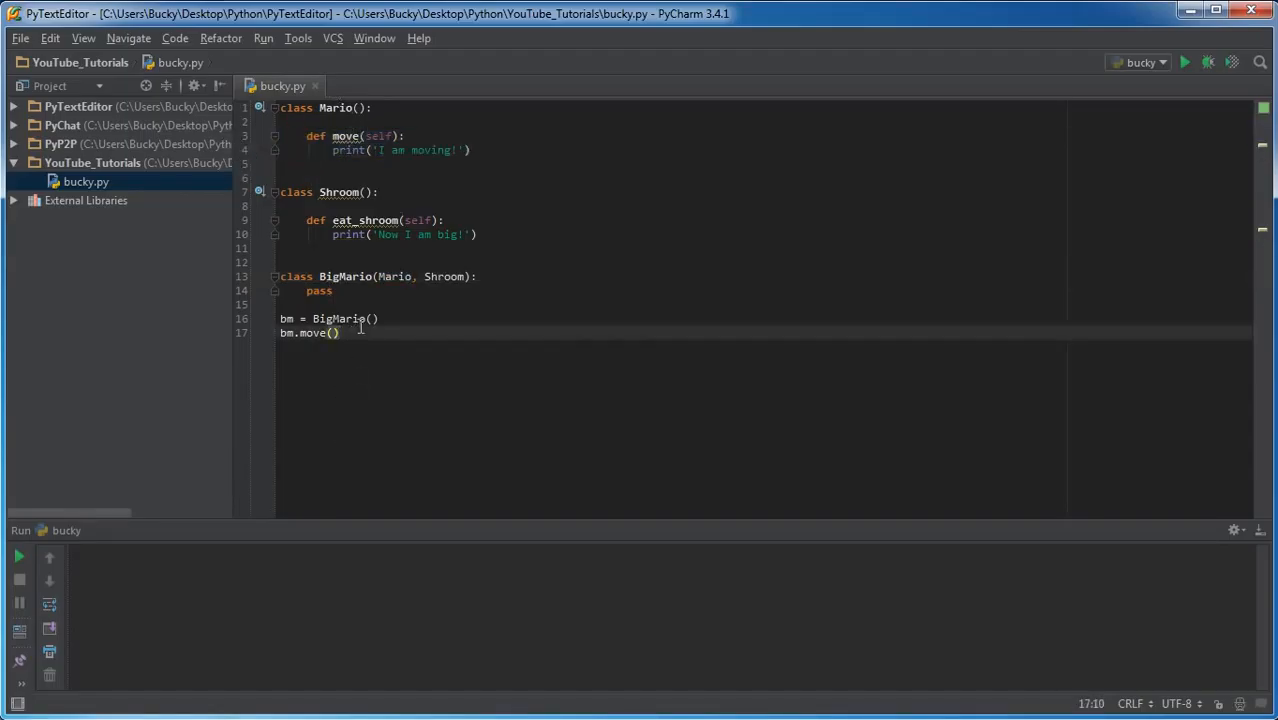
text(bm.eat_shroom()
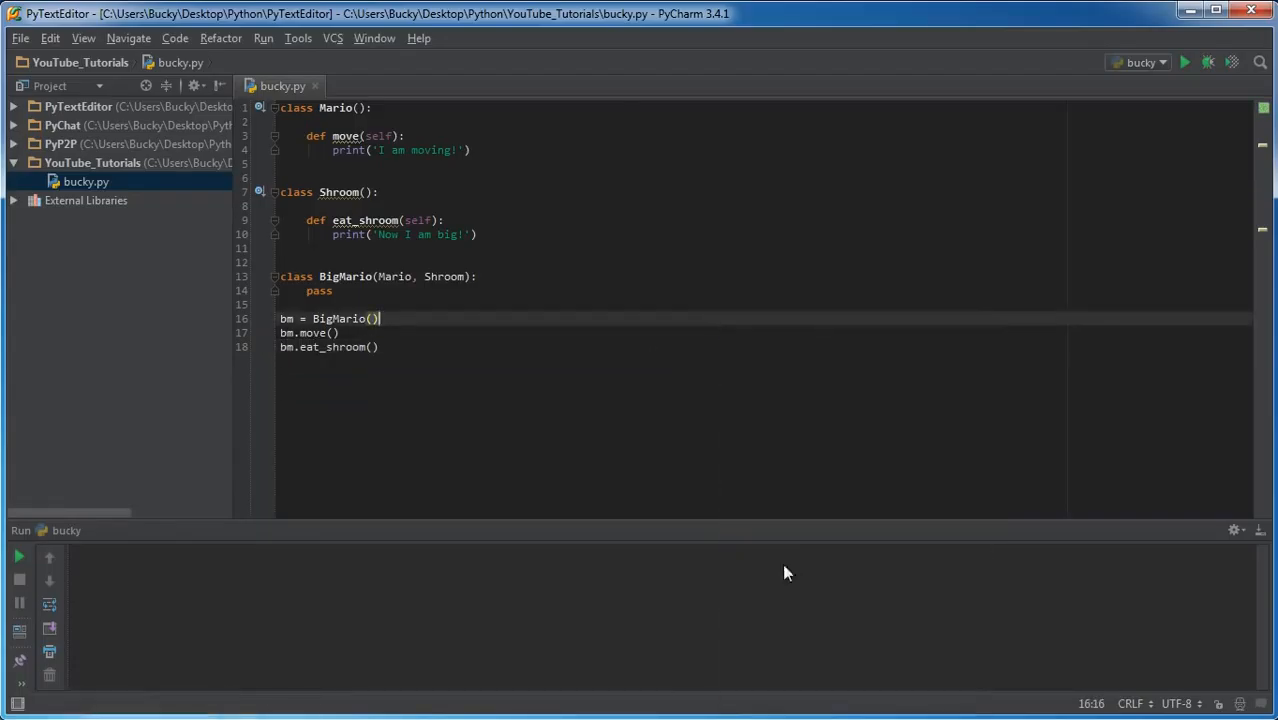
Step: Run bucky.py to print 'I am moving!' and 'Now I am big!'
click(1184, 62)
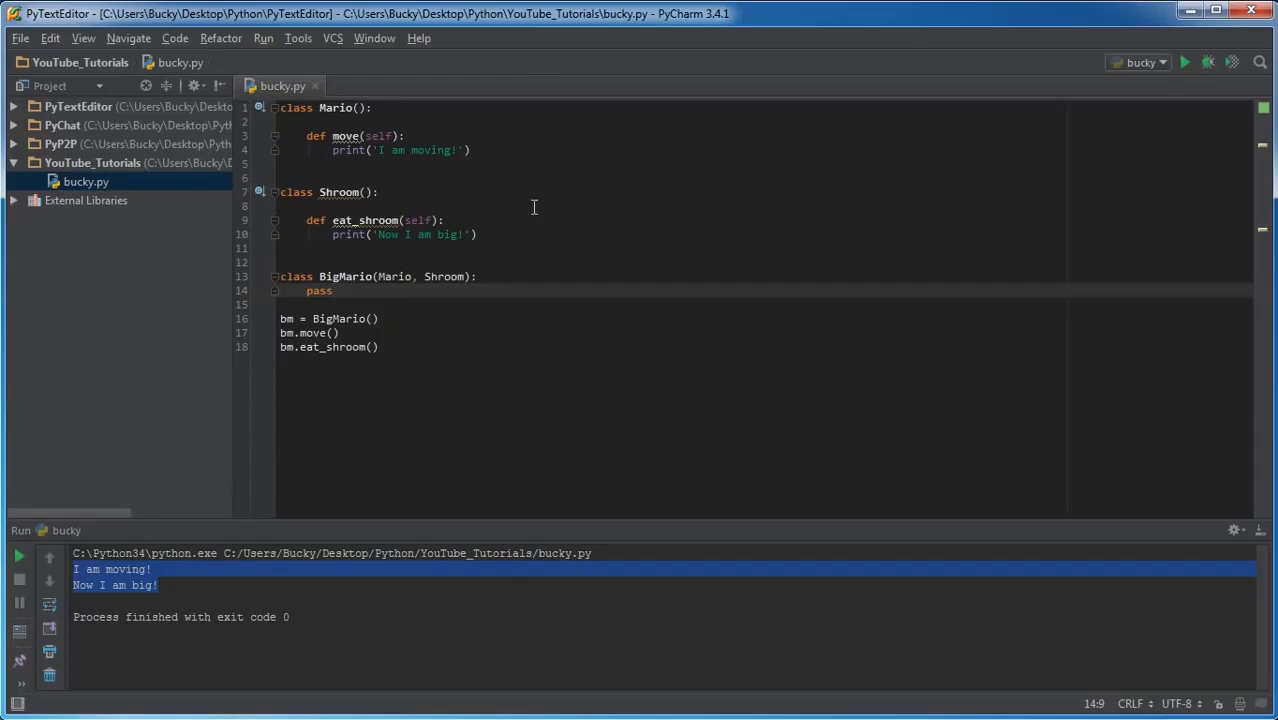
mouse_move(379, 220)
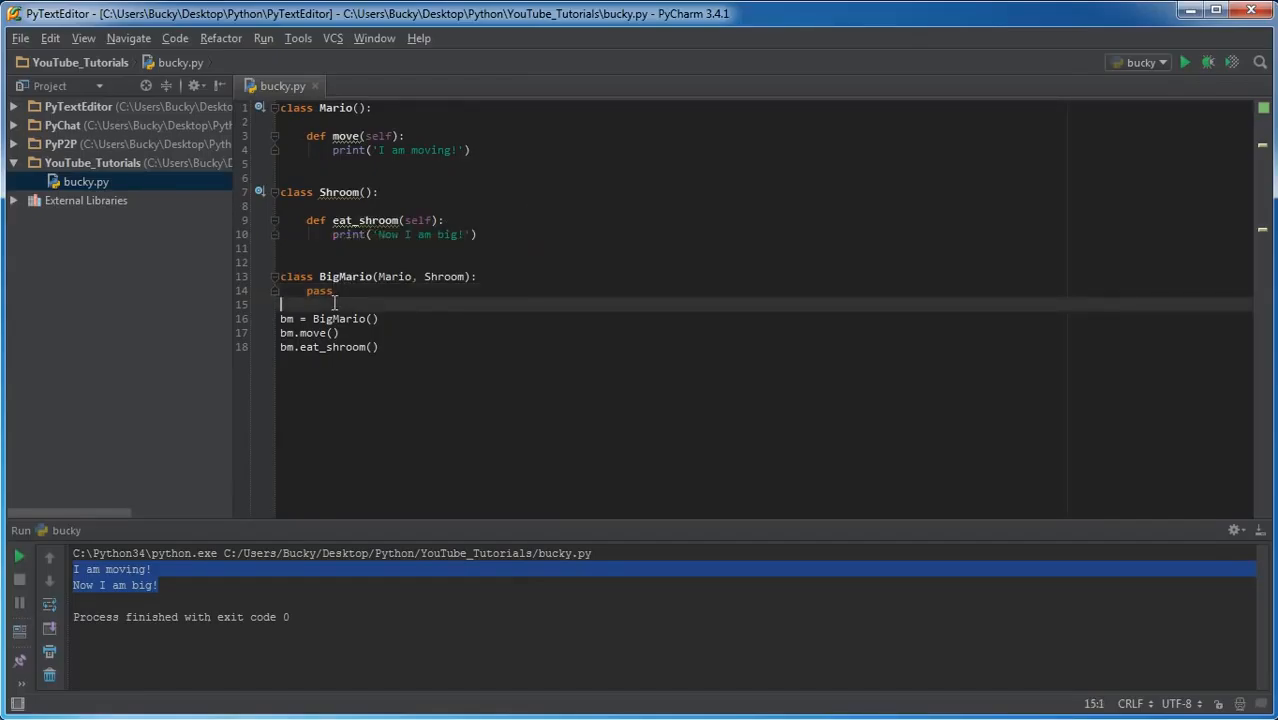
mouse_move(340, 303)
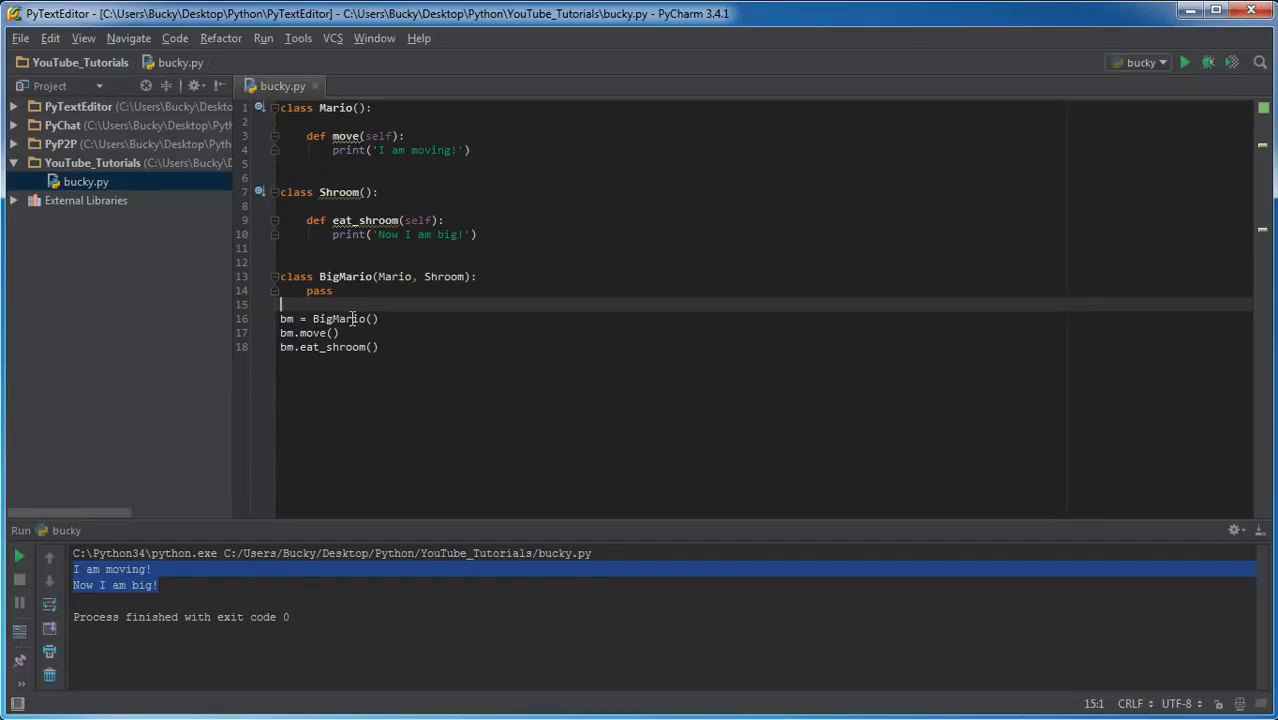
mouse_move(367, 267)
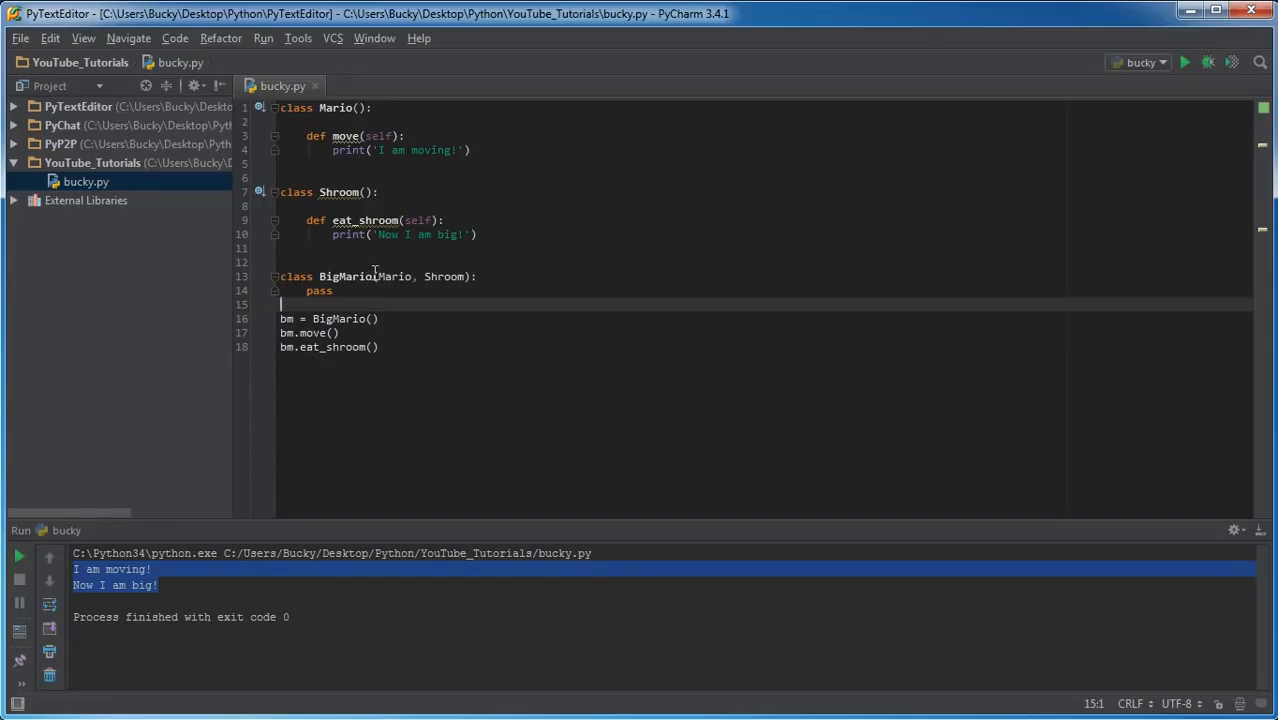
mouse_move(339, 192)
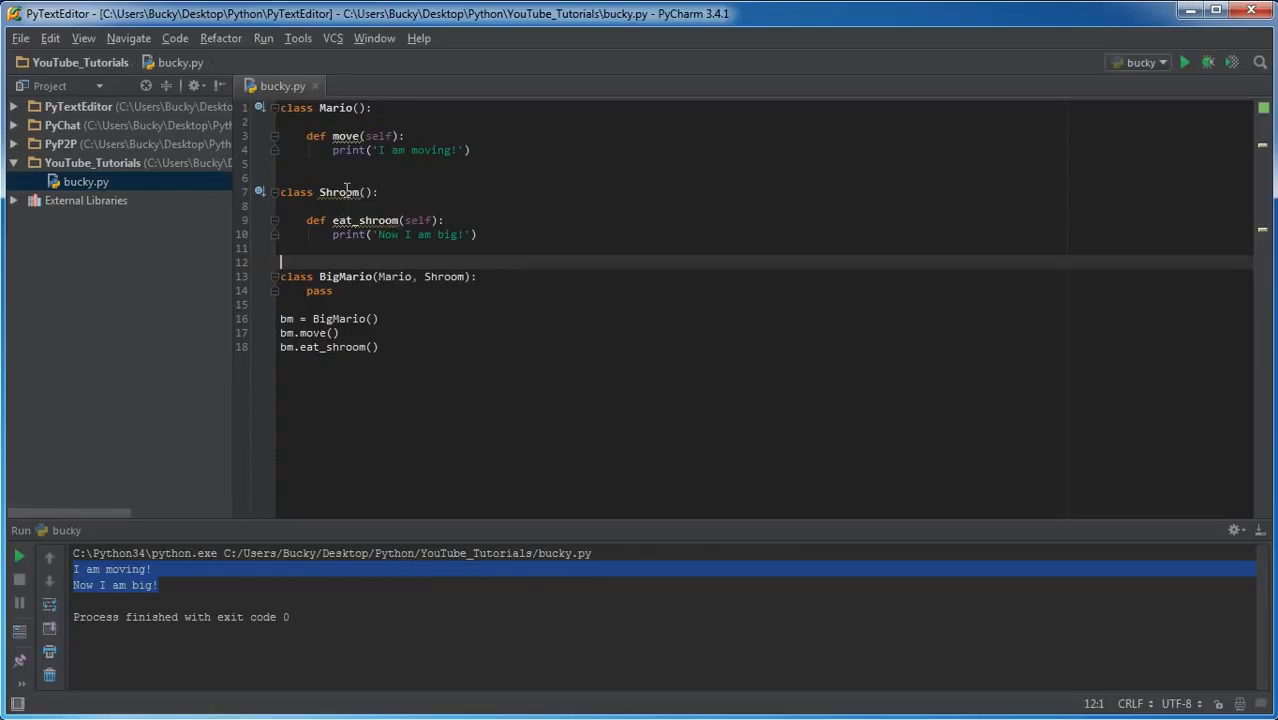
double_click(346, 136)
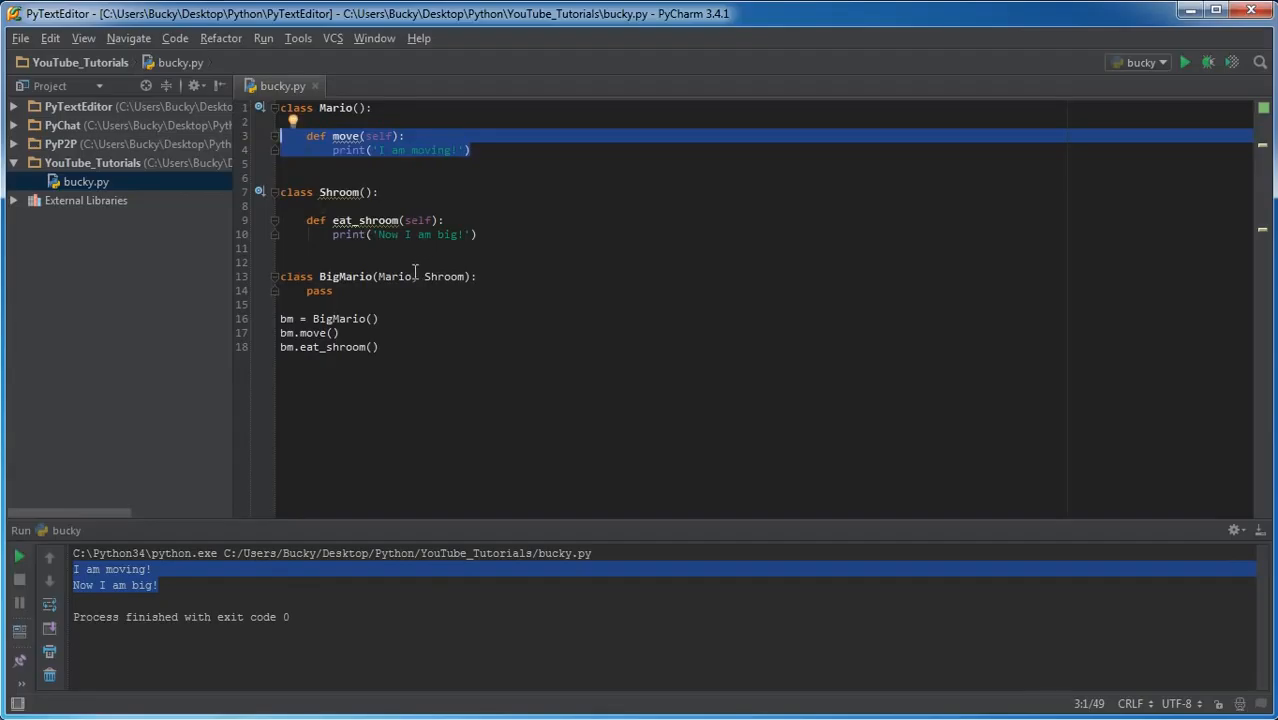
double_click(444, 276)
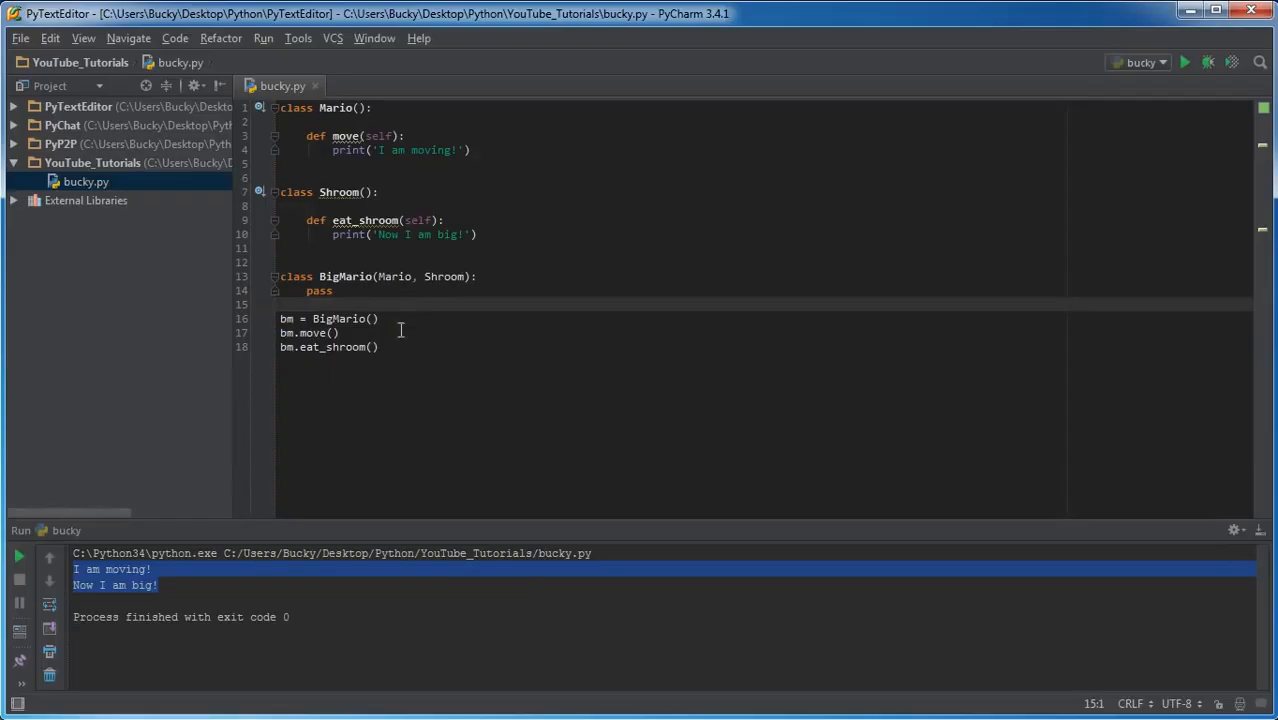
mouse_move(685, 418)
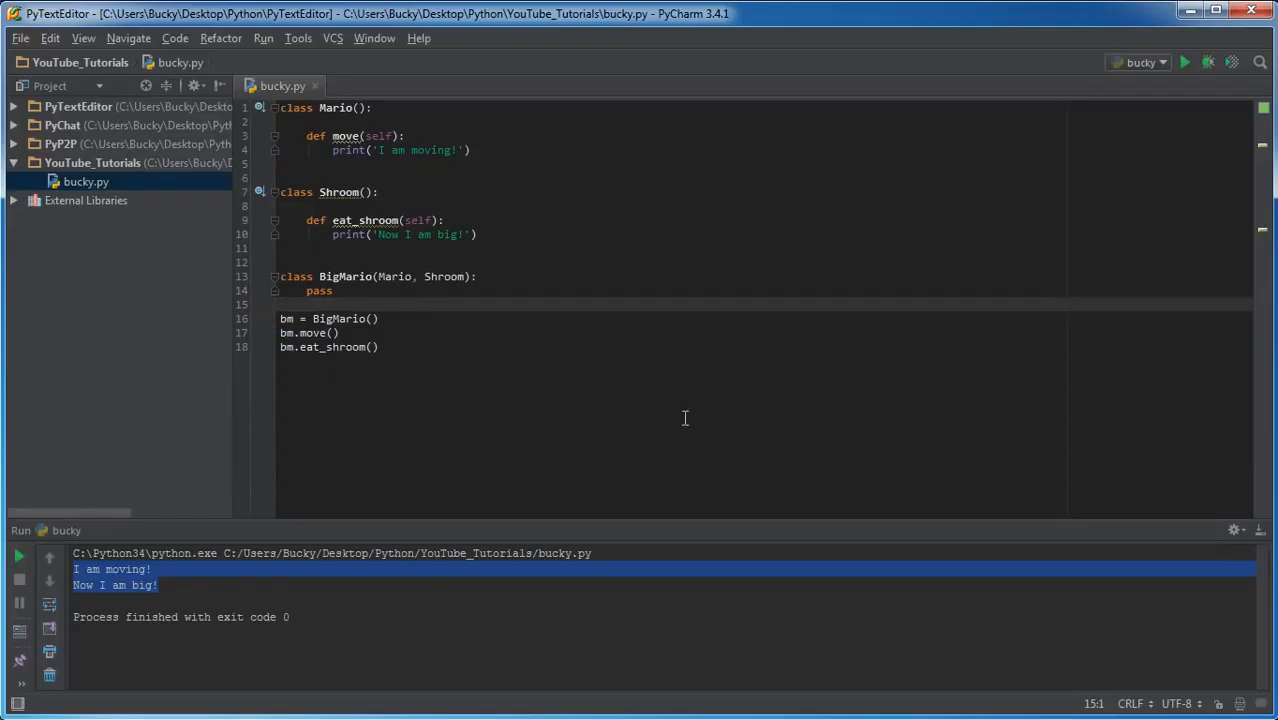
mouse_move(968, 475)
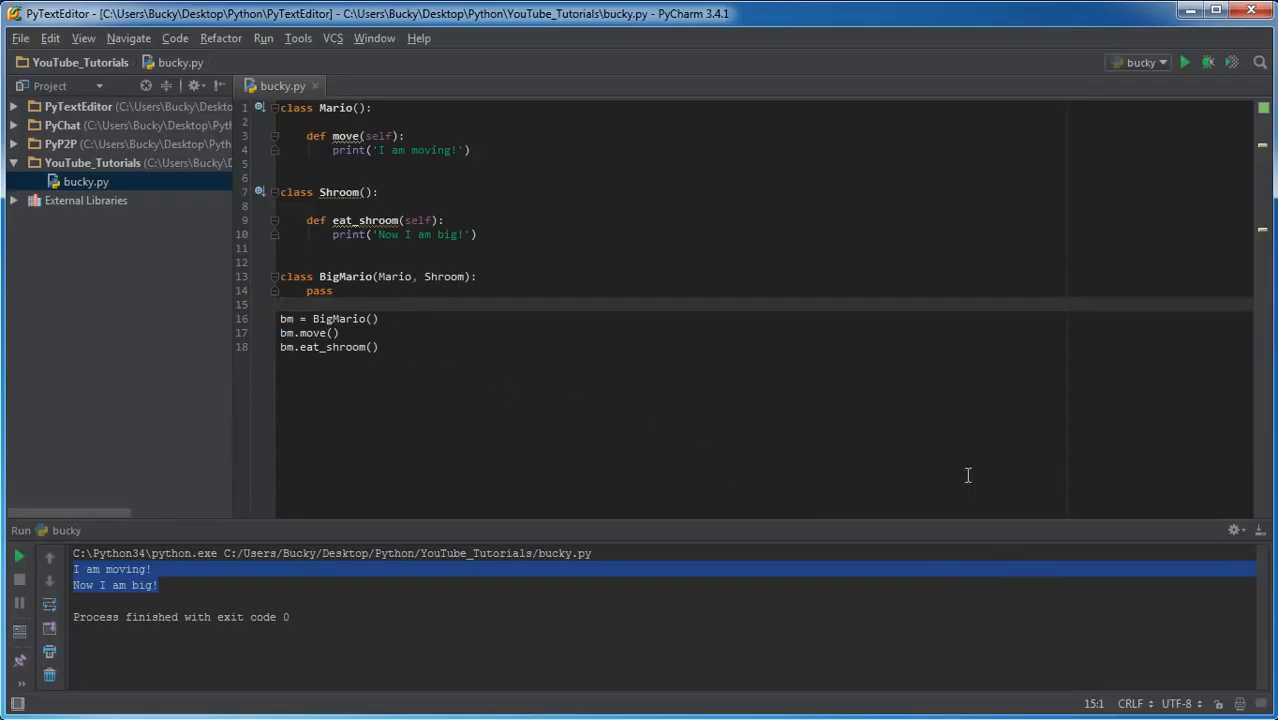